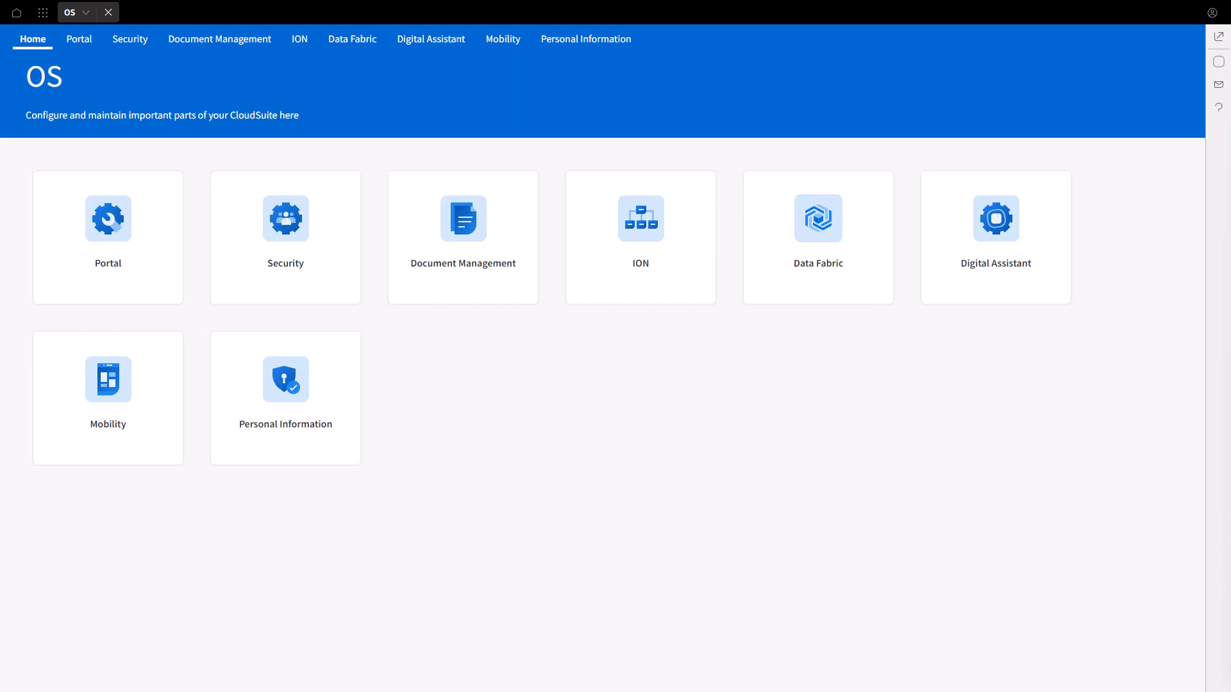
{"action": "mouse_move", "coordinate": [403, 506]}
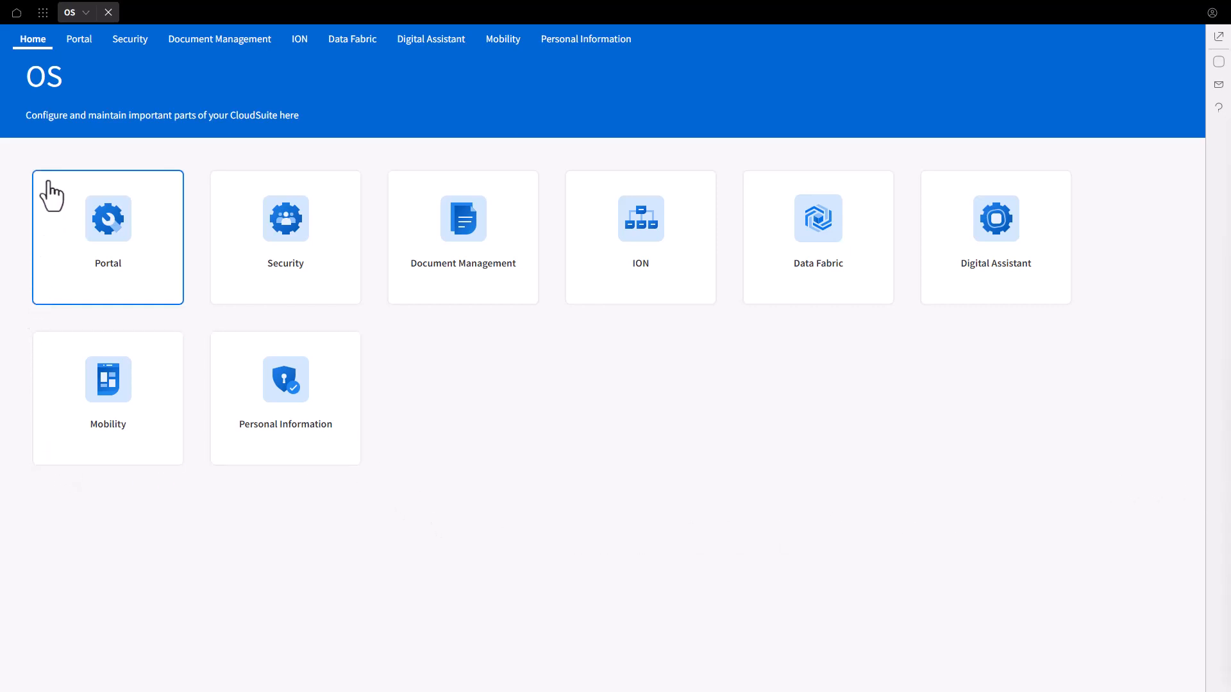
Navigate from the OS home page into the Security area's Users management list
{"action": "left_click", "coordinate": [44, 12]}
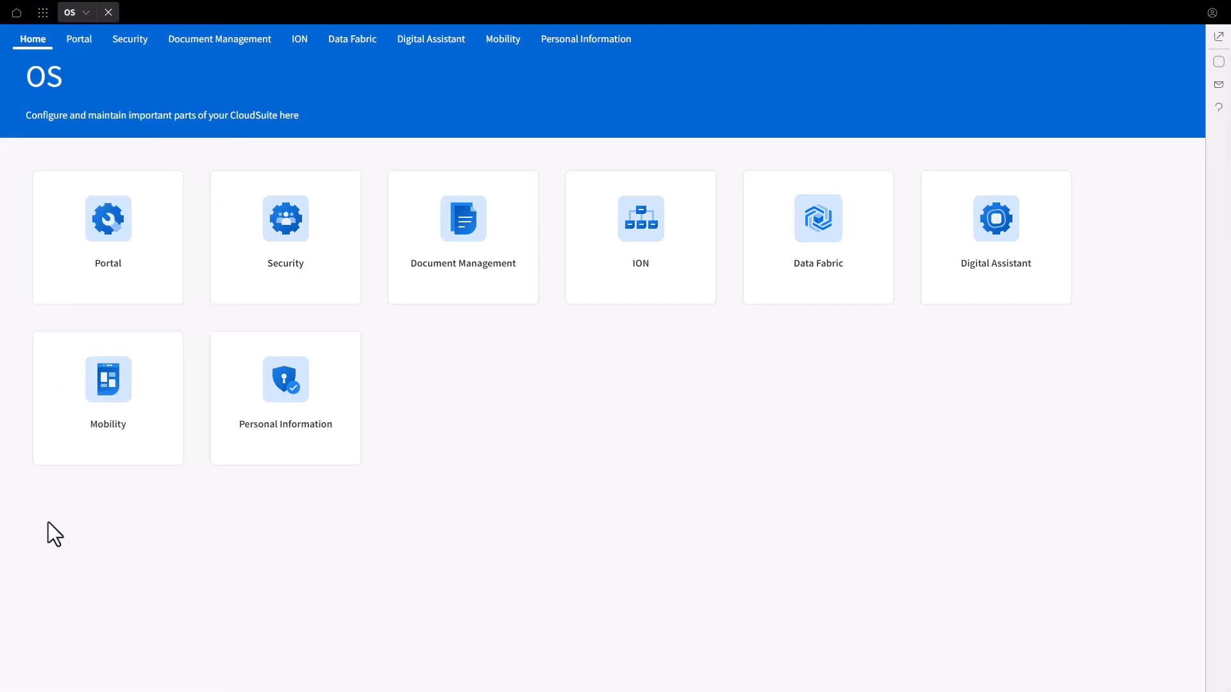
{"action": "mouse_move", "coordinate": [50, 546]}
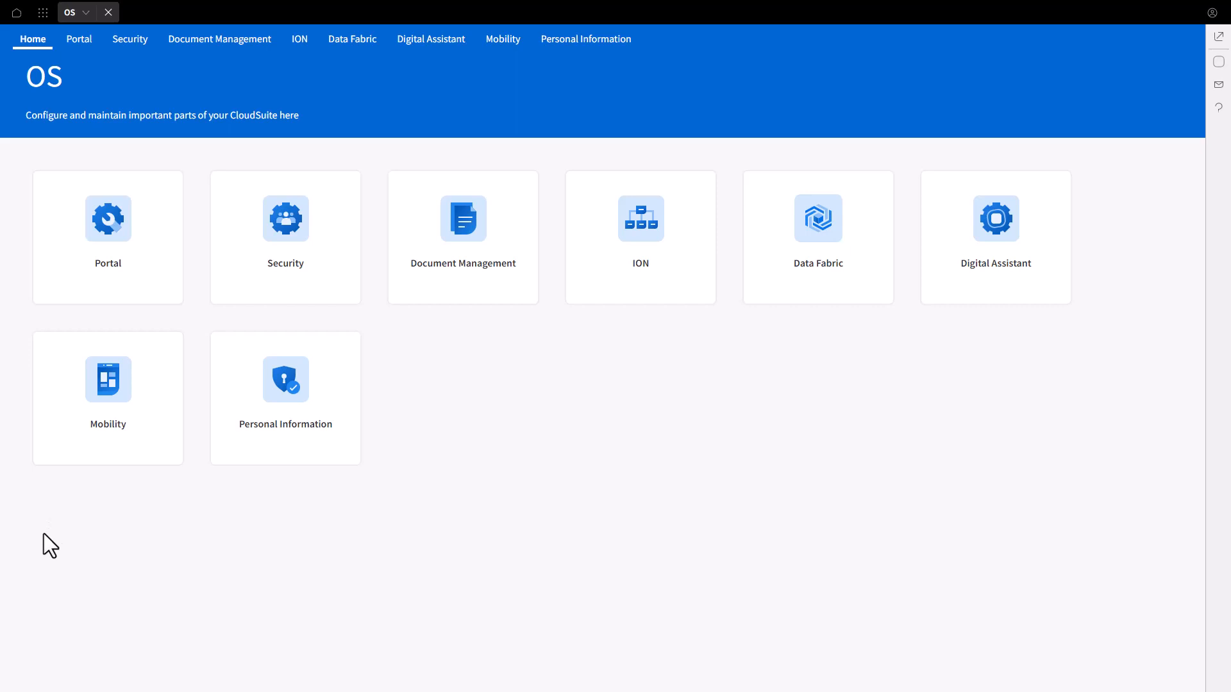
{"action": "mouse_move", "coordinate": [51, 540]}
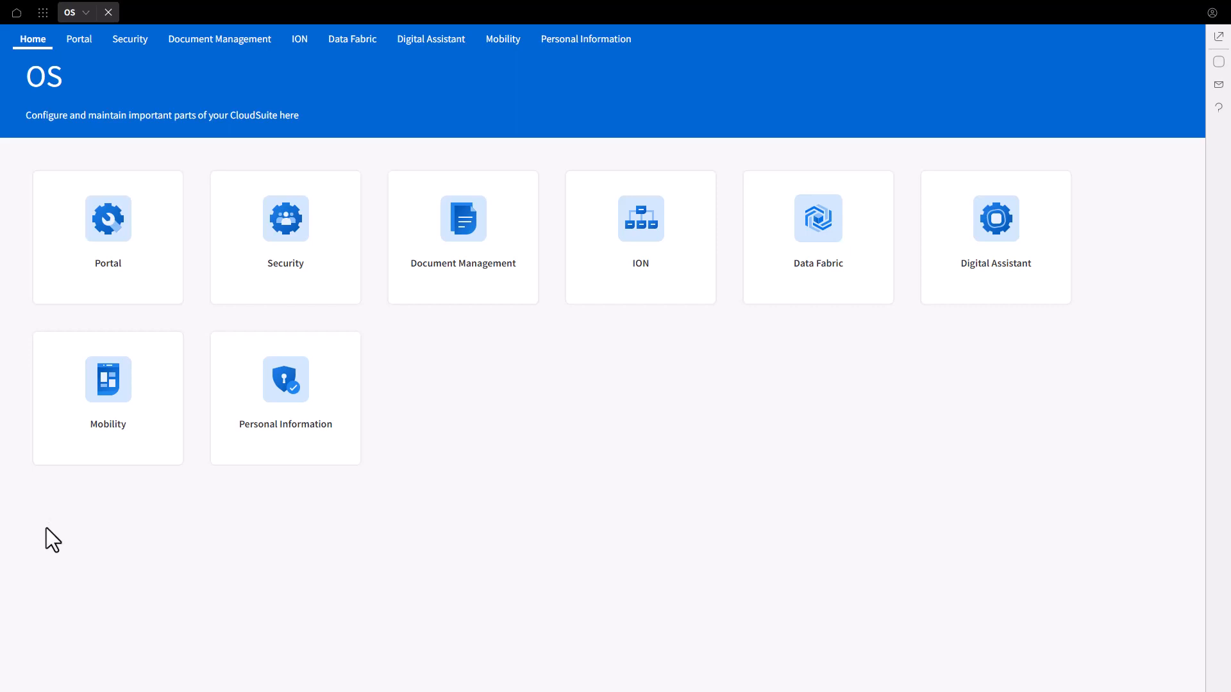
{"action": "left_click", "coordinate": [129, 40]}
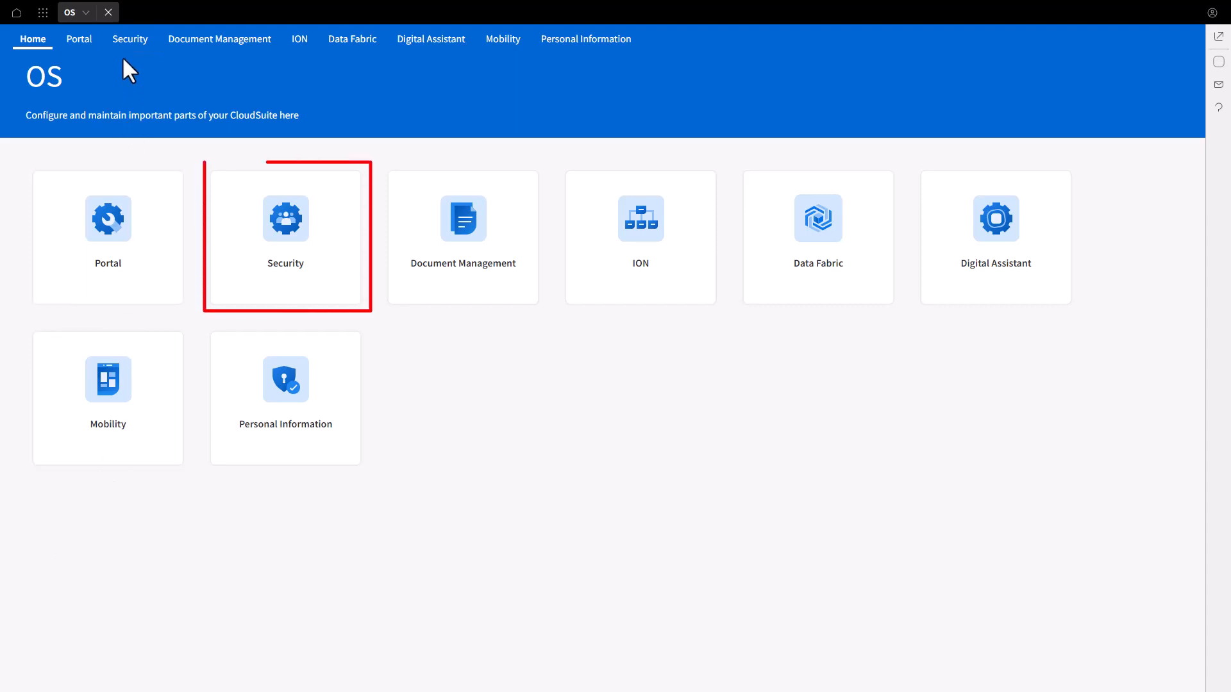
{"action": "left_click", "coordinate": [284, 239]}
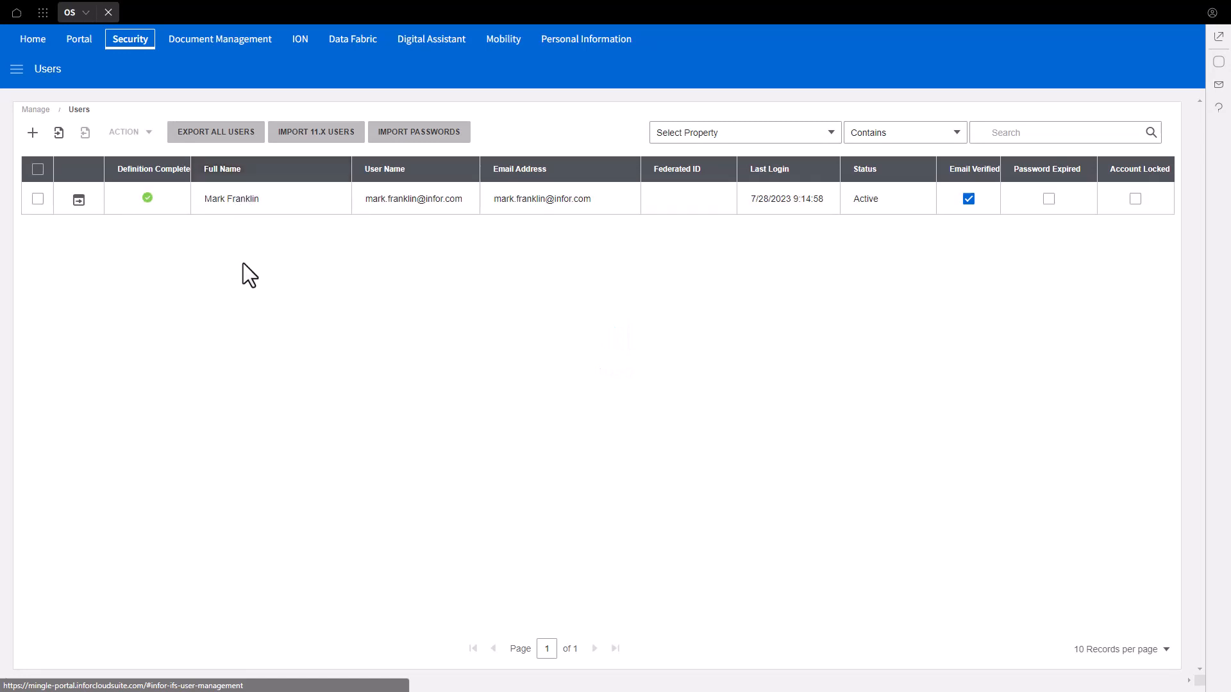
{"action": "mouse_move", "coordinate": [190, 289]}
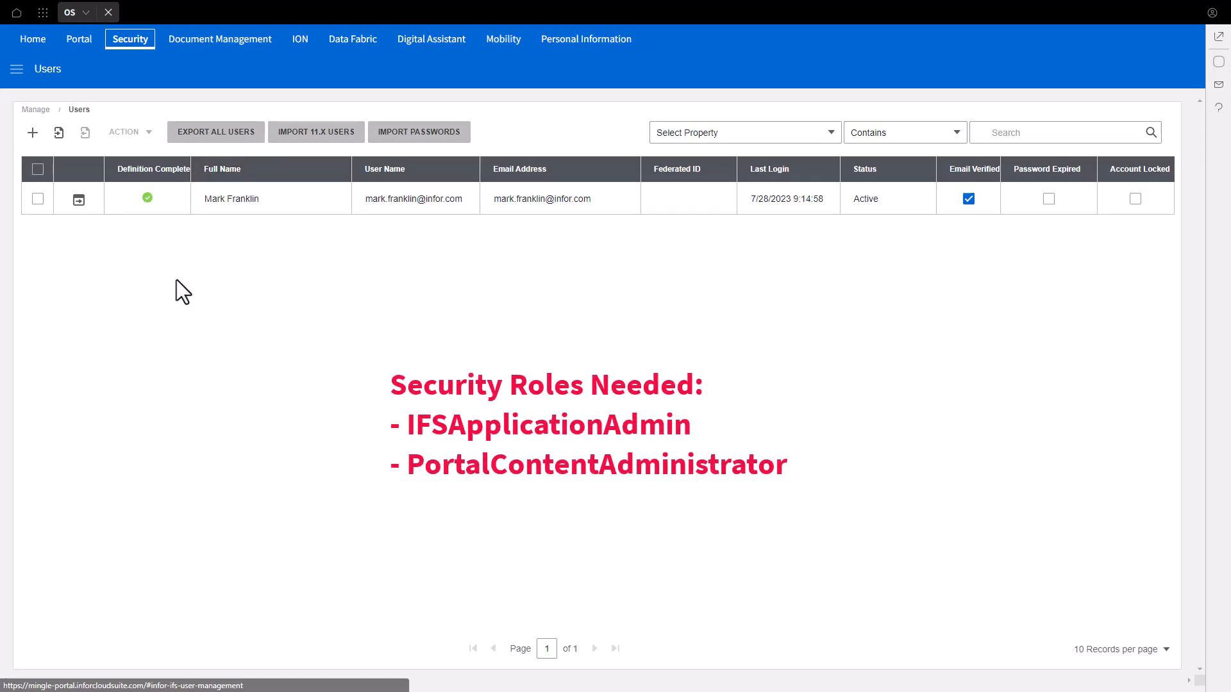
{"action": "mouse_move", "coordinate": [173, 286]}
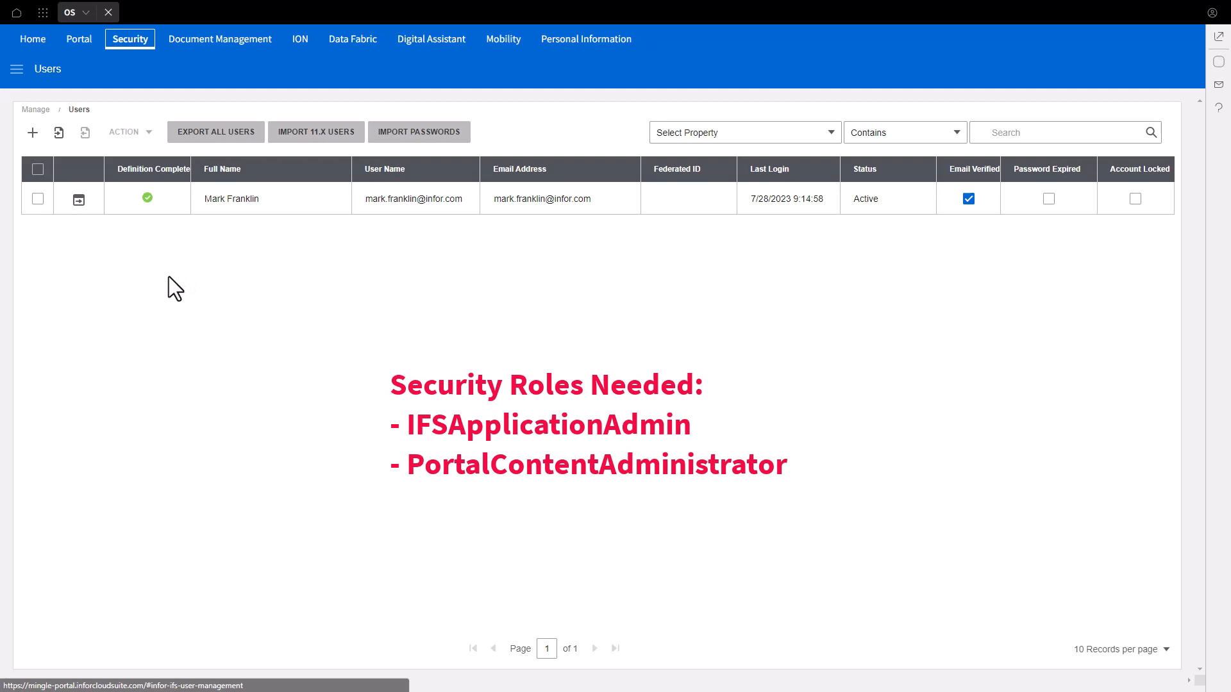
{"action": "mouse_move", "coordinate": [131, 275]}
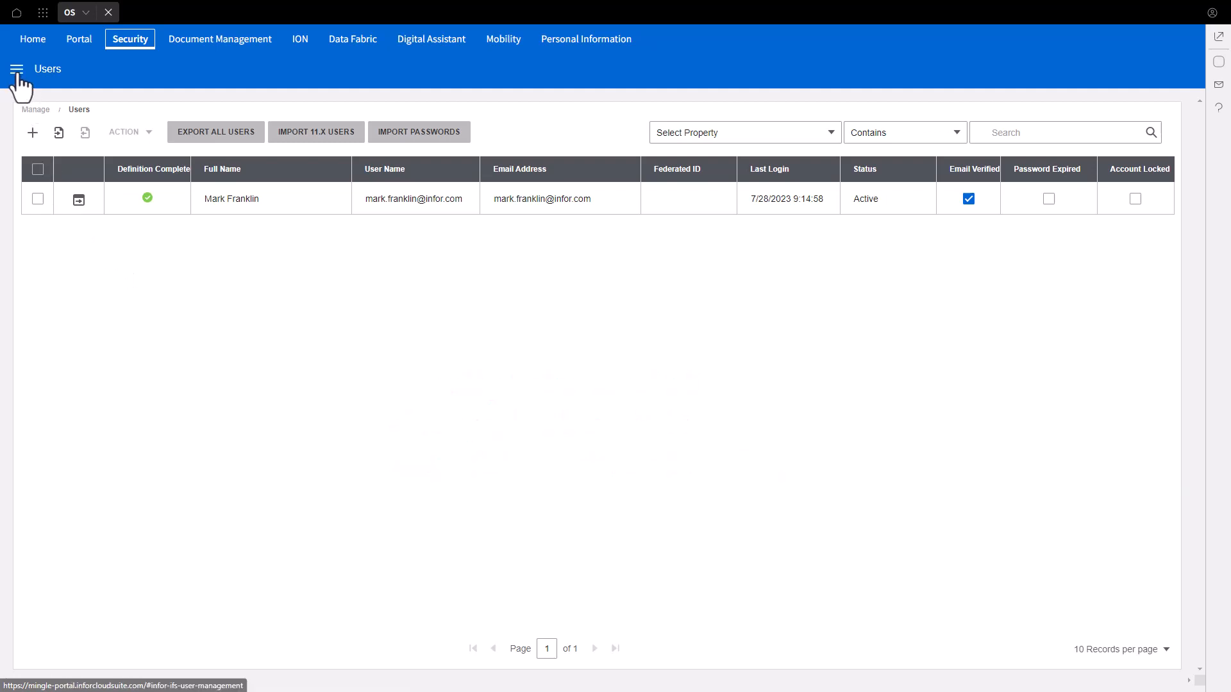
Add a new OpenID Connect configuration under Security Administration > Federated Security
{"action": "left_click", "coordinate": [17, 69]}
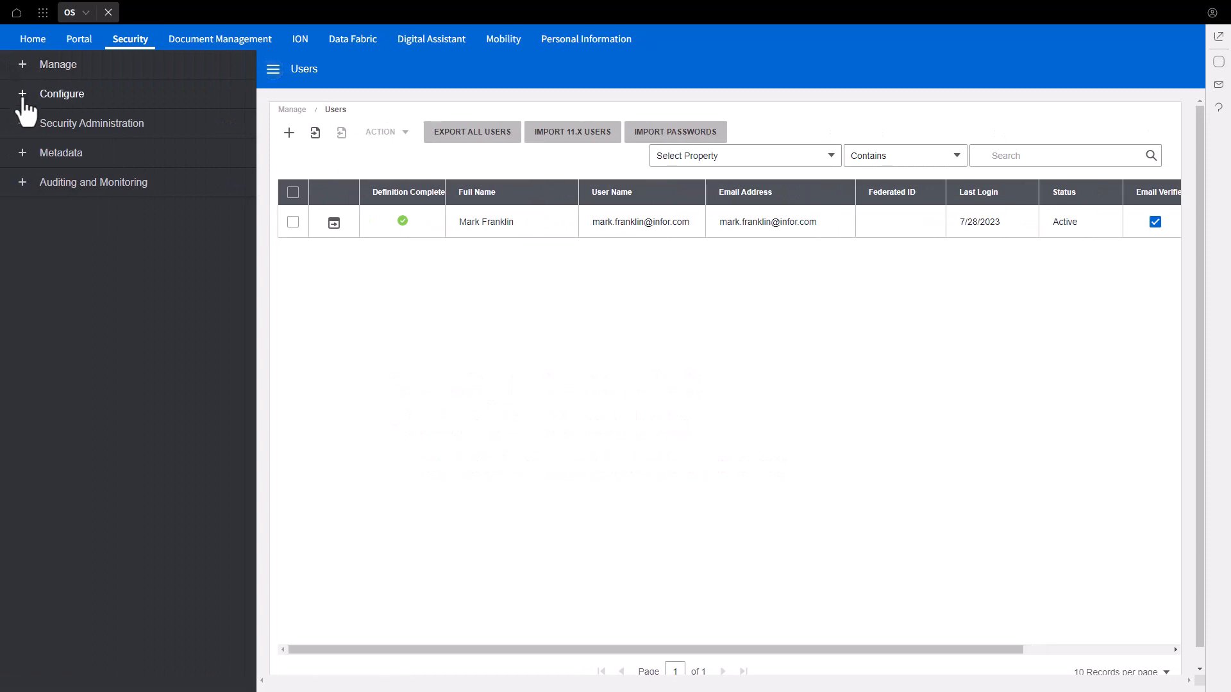
{"action": "left_click", "coordinate": [91, 123]}
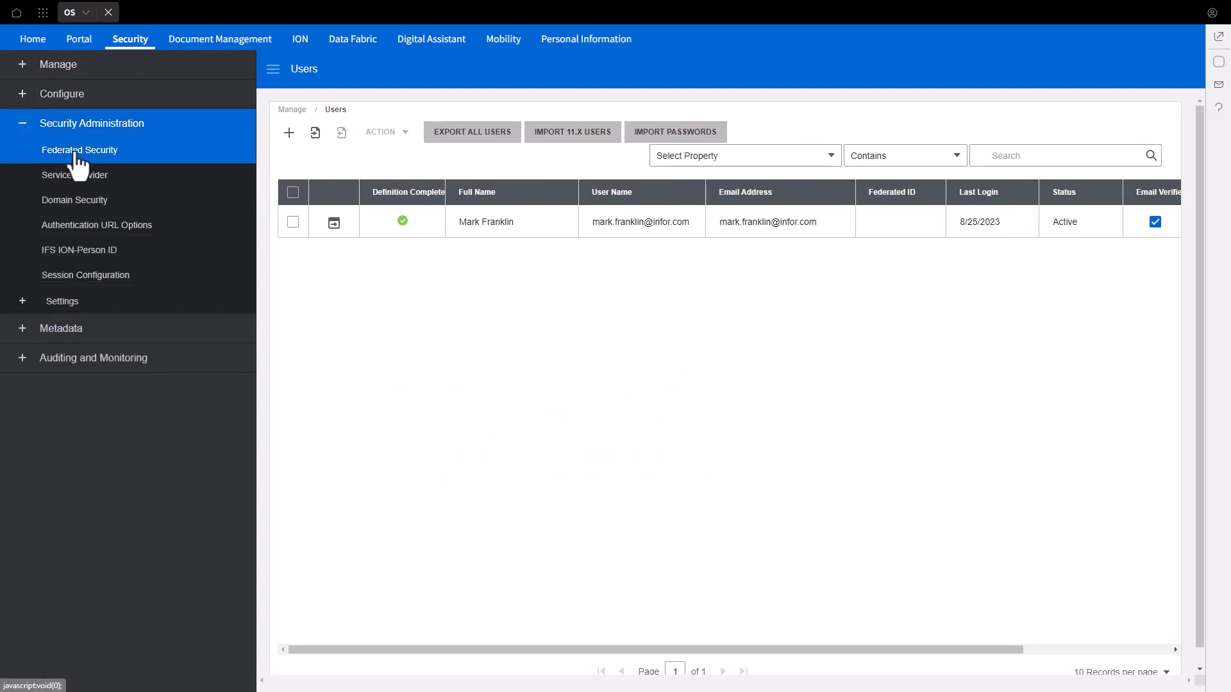
{"action": "left_click", "coordinate": [79, 150]}
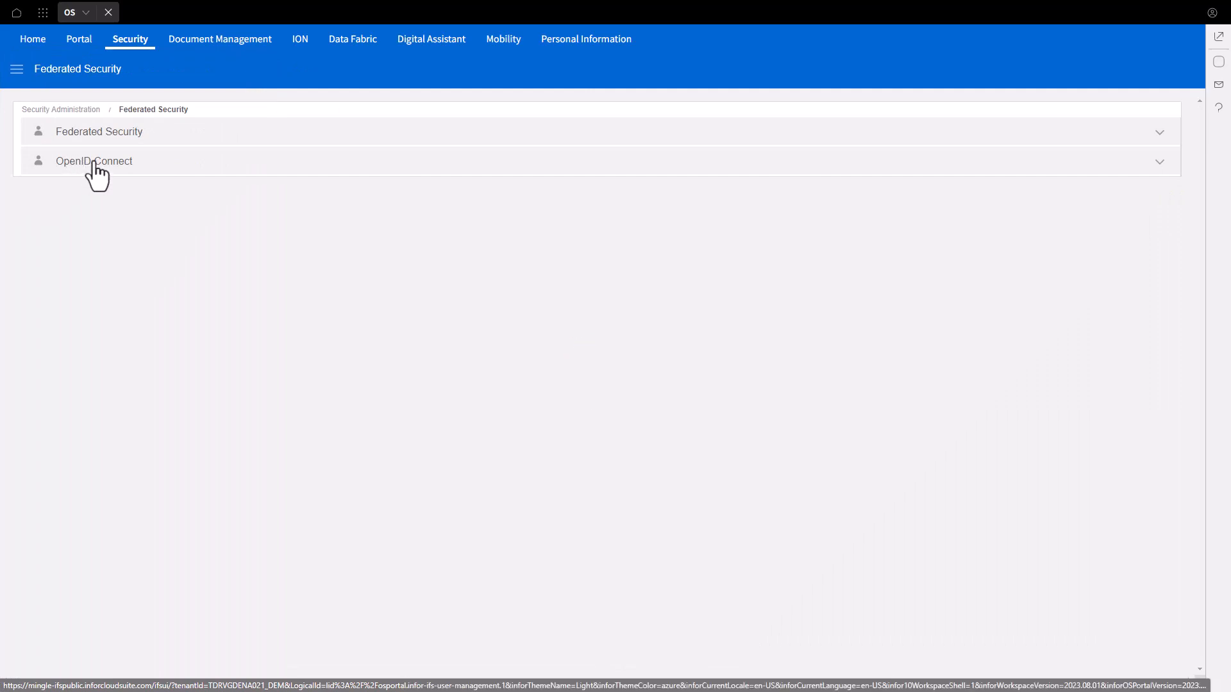
{"action": "left_click", "coordinate": [94, 162]}
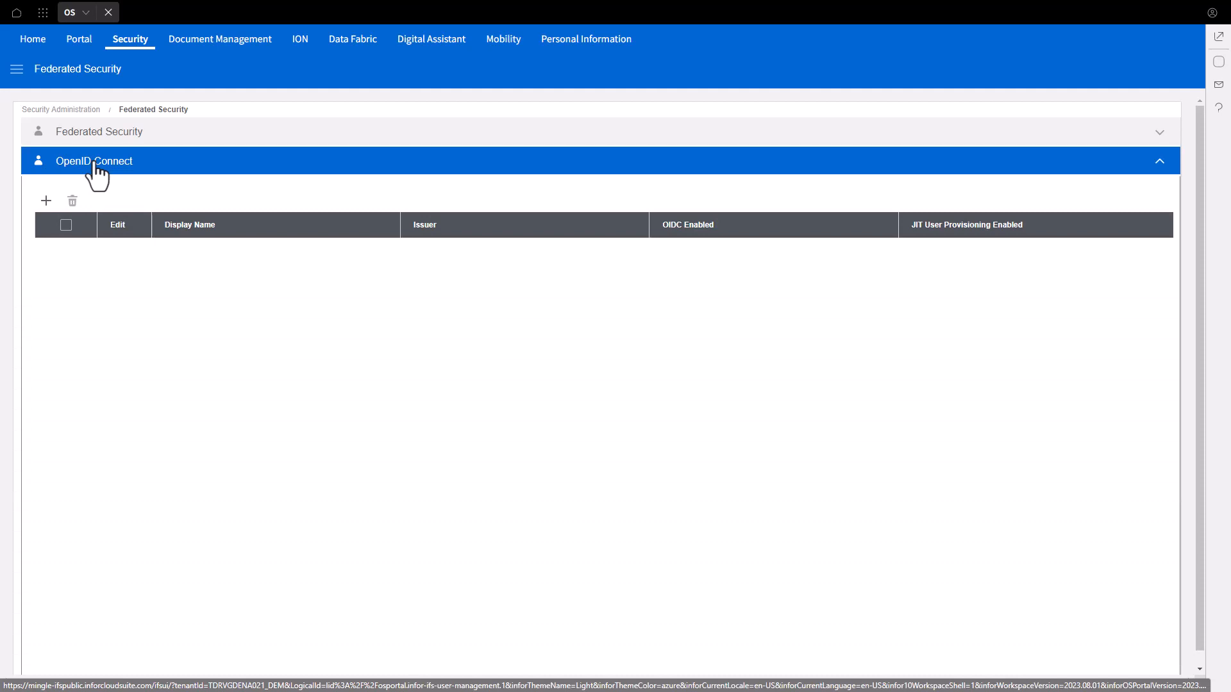
{"action": "mouse_move", "coordinate": [46, 208]}
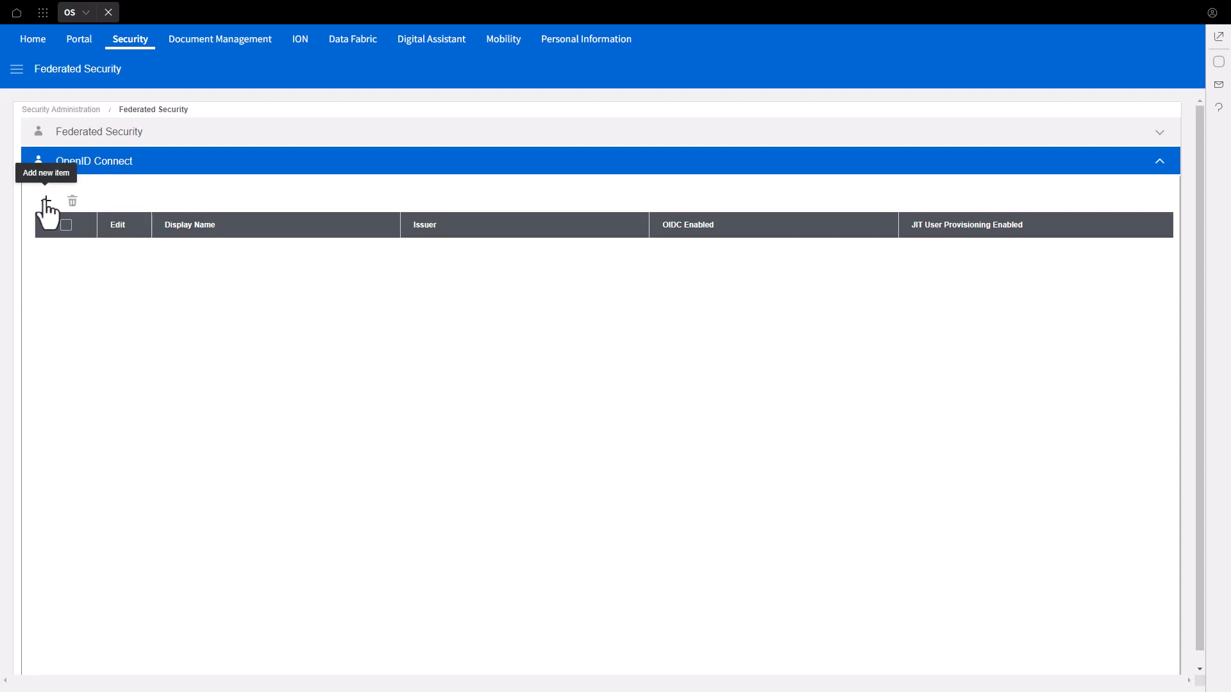
{"action": "left_click", "coordinate": [46, 201]}
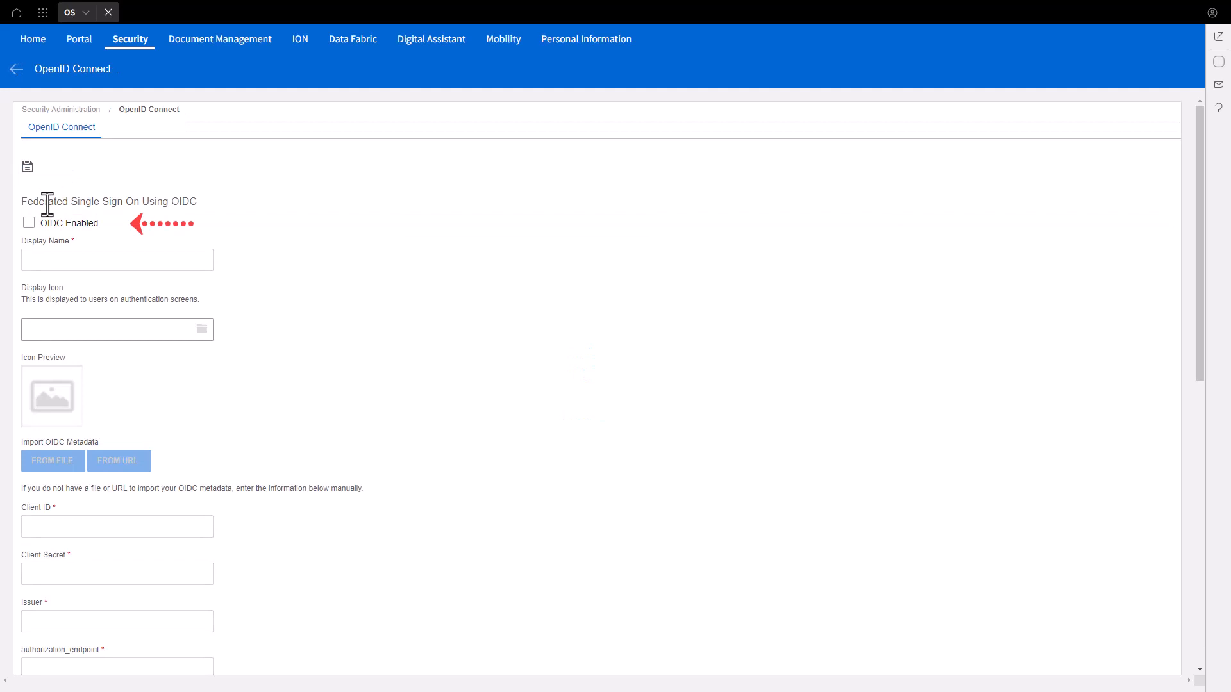
Enable OIDC and set the display name to 'Azure OIDC'
{"action": "left_click", "coordinate": [29, 223]}
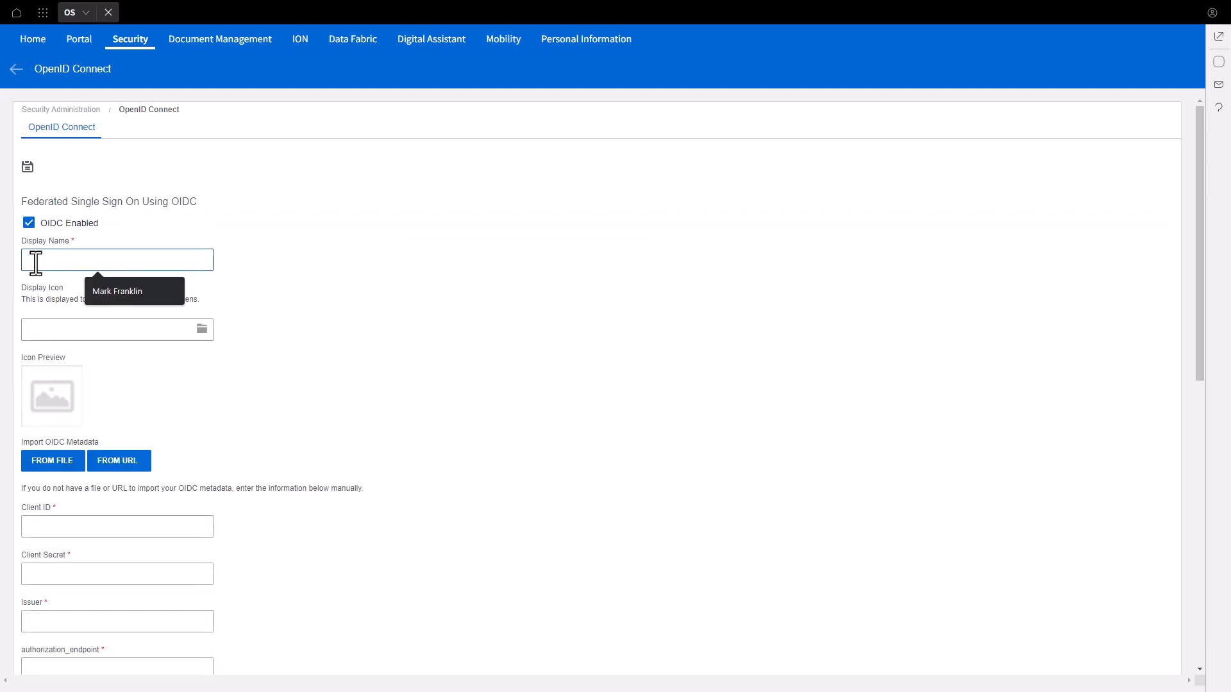
{"action": "type", "text": "Azure"}
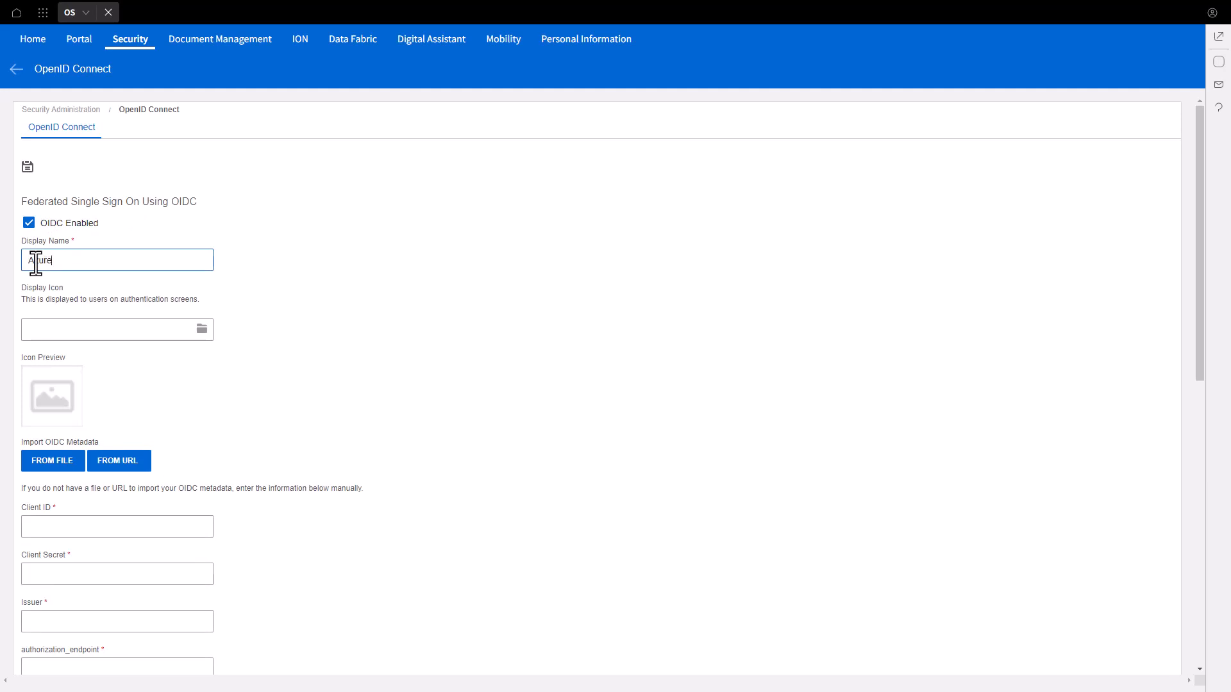
{"action": "type", "text": "OIDC"}
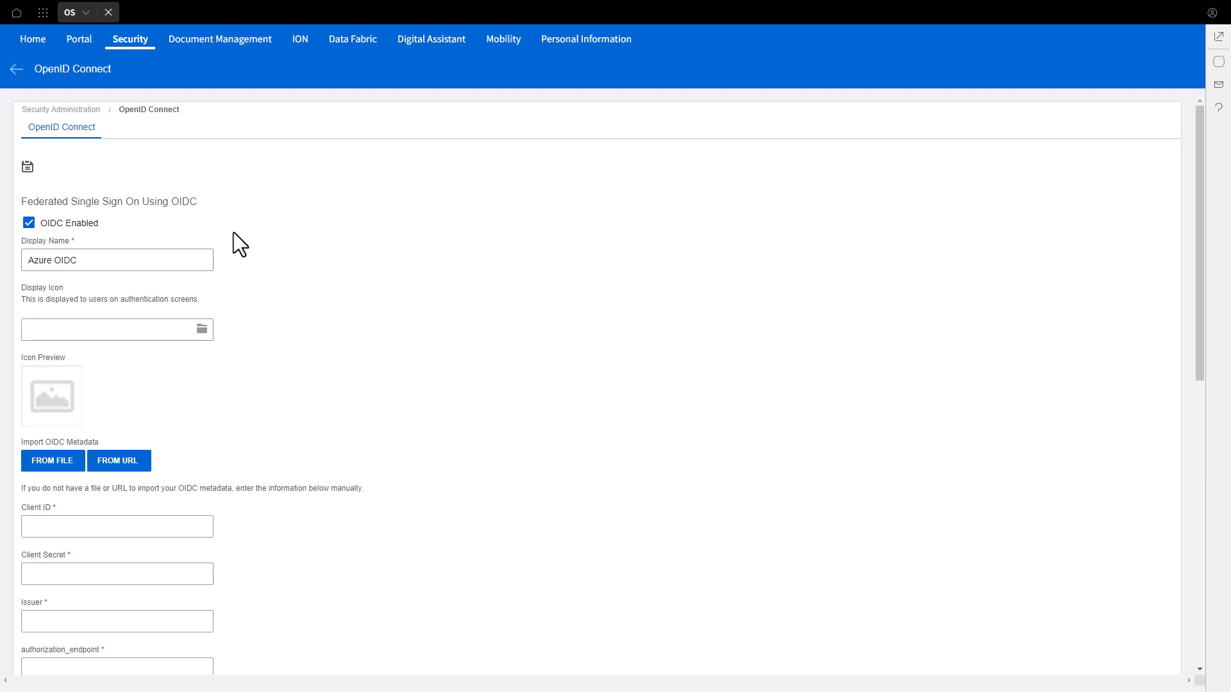
{"action": "scroll", "scroll_direction": "down", "scroll_amount": 3}
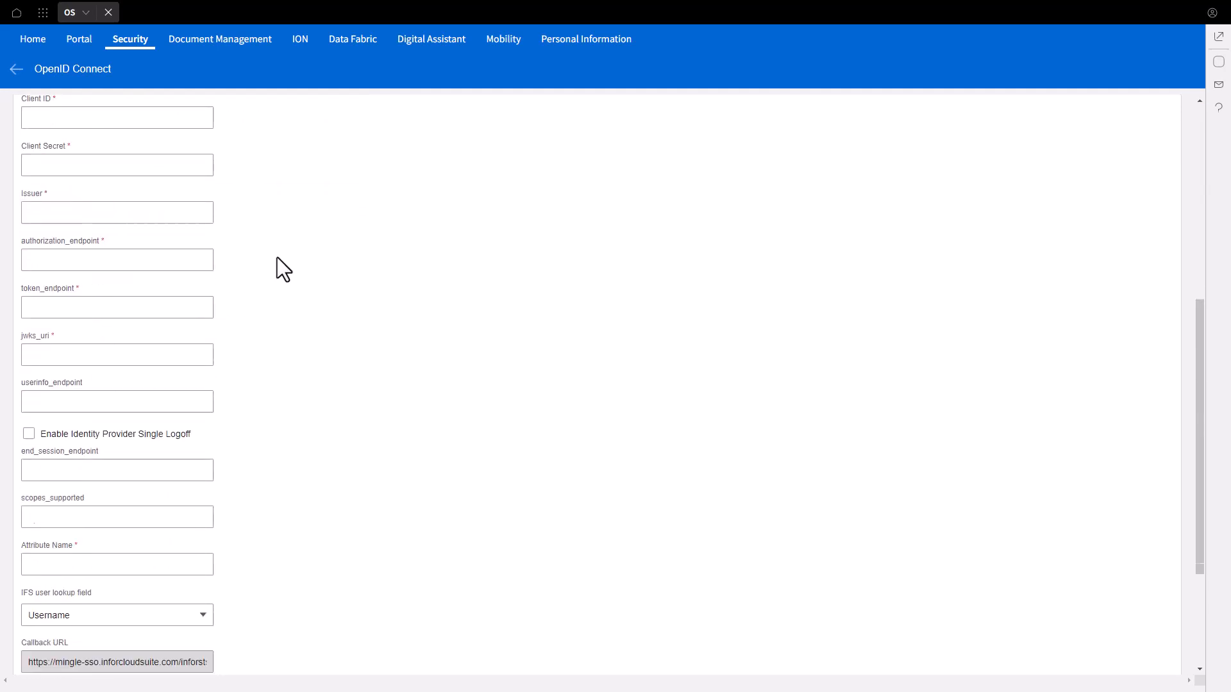
{"action": "scroll", "scroll_direction": "down", "scroll_amount": 3}
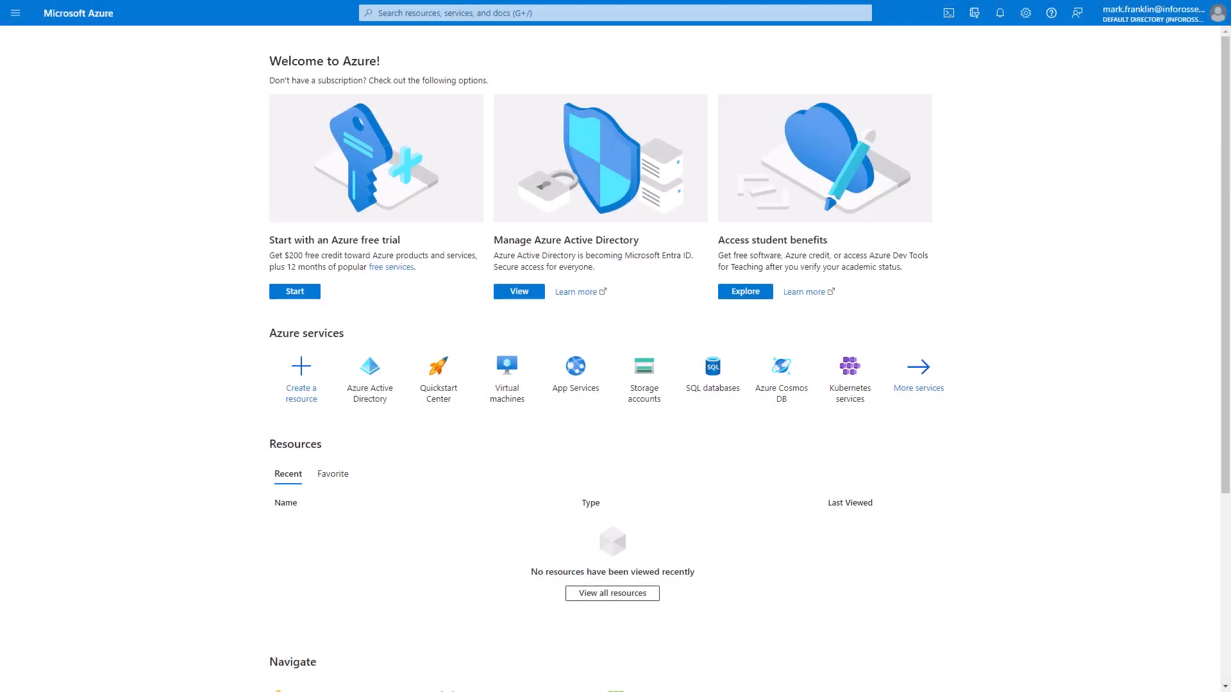
{"action": "mouse_move", "coordinate": [736, 487]}
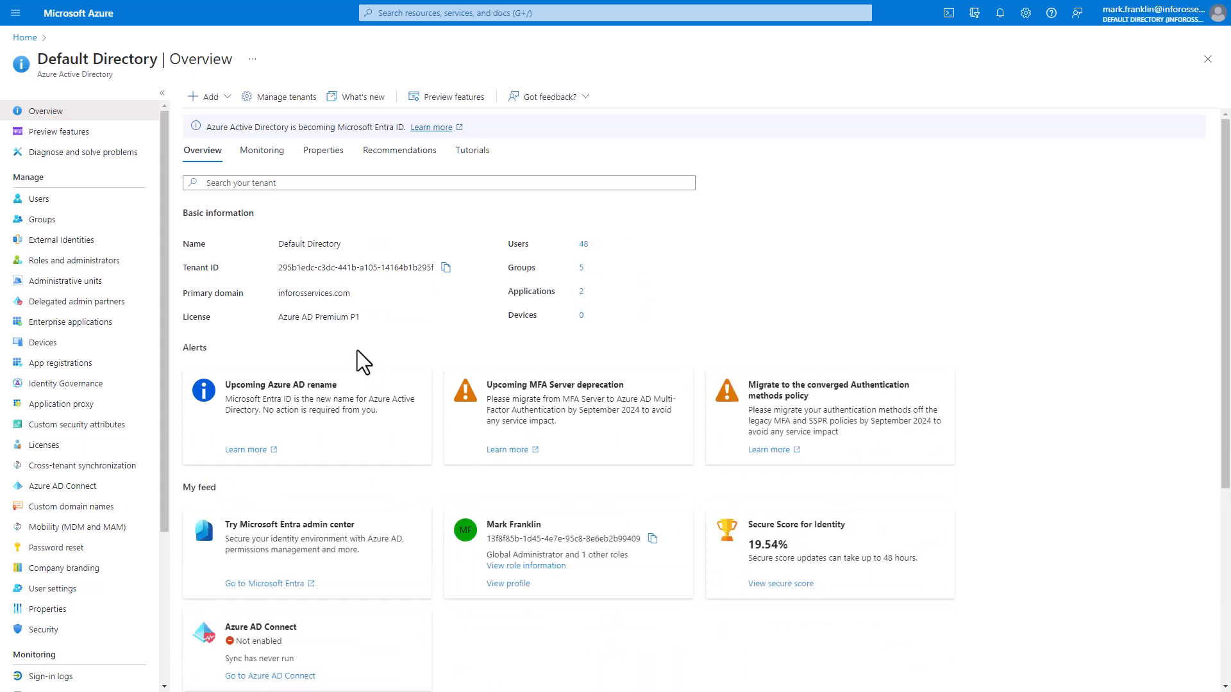
{"action": "mouse_move", "coordinate": [155, 373]}
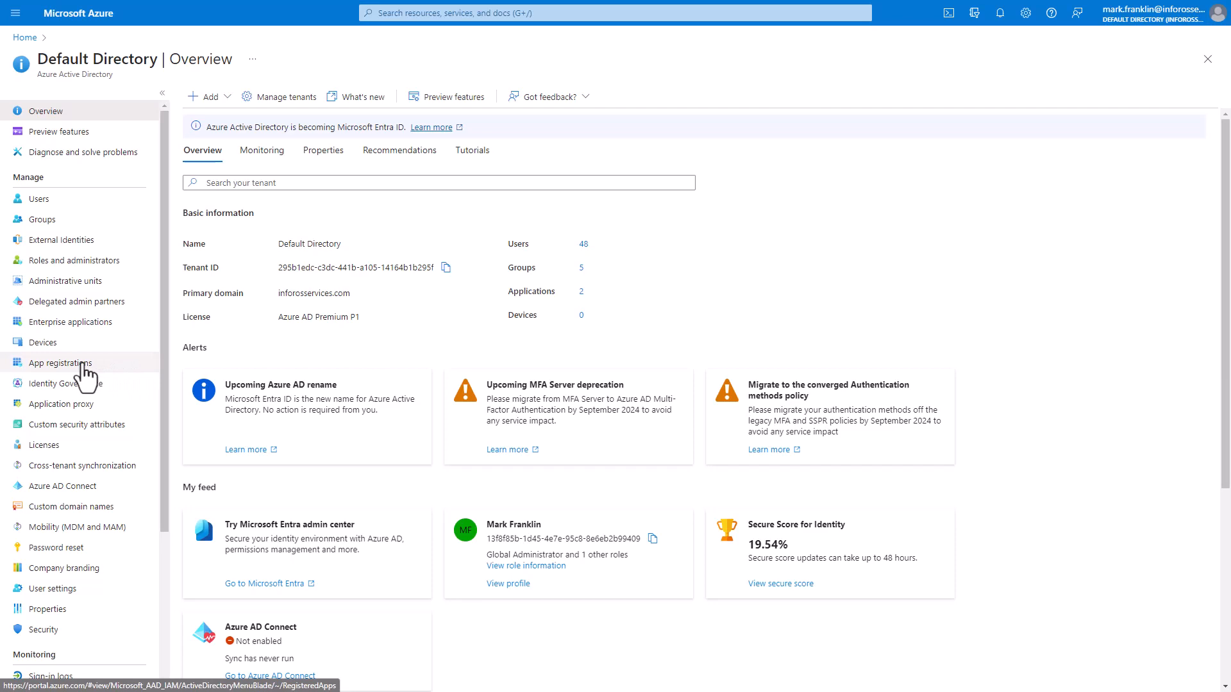
Begin a new app registration in Azure Active Directory's App registrations
{"action": "left_click", "coordinate": [60, 361]}
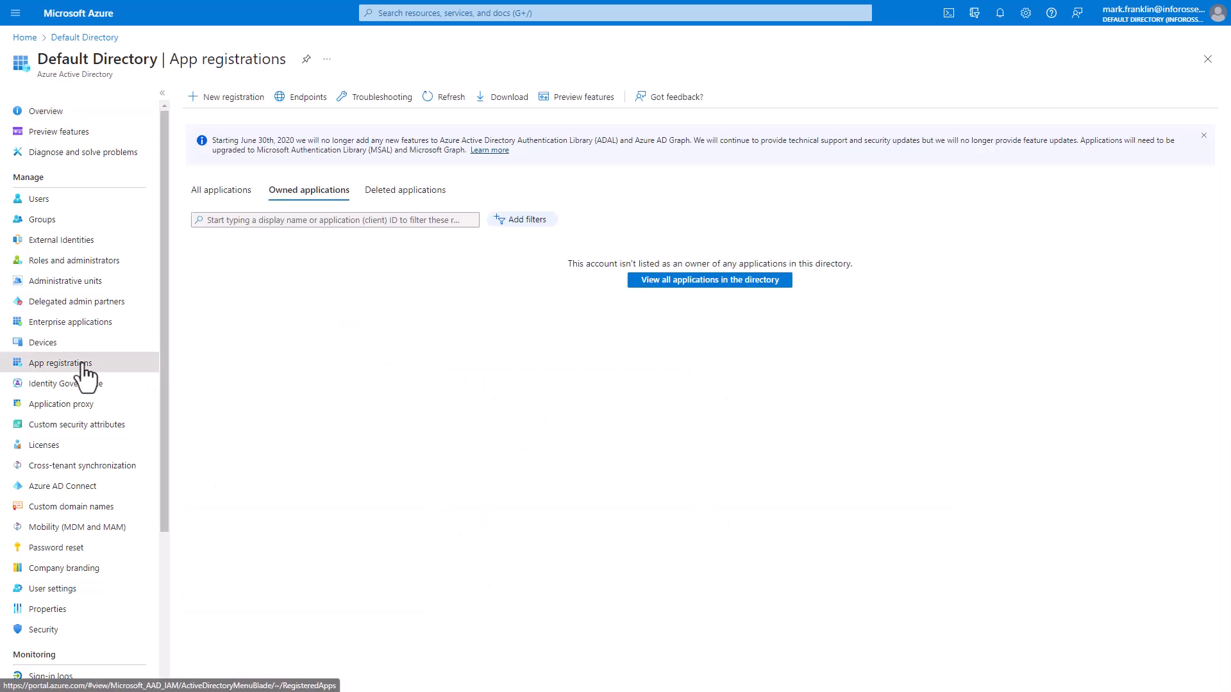
{"action": "left_click", "coordinate": [231, 96]}
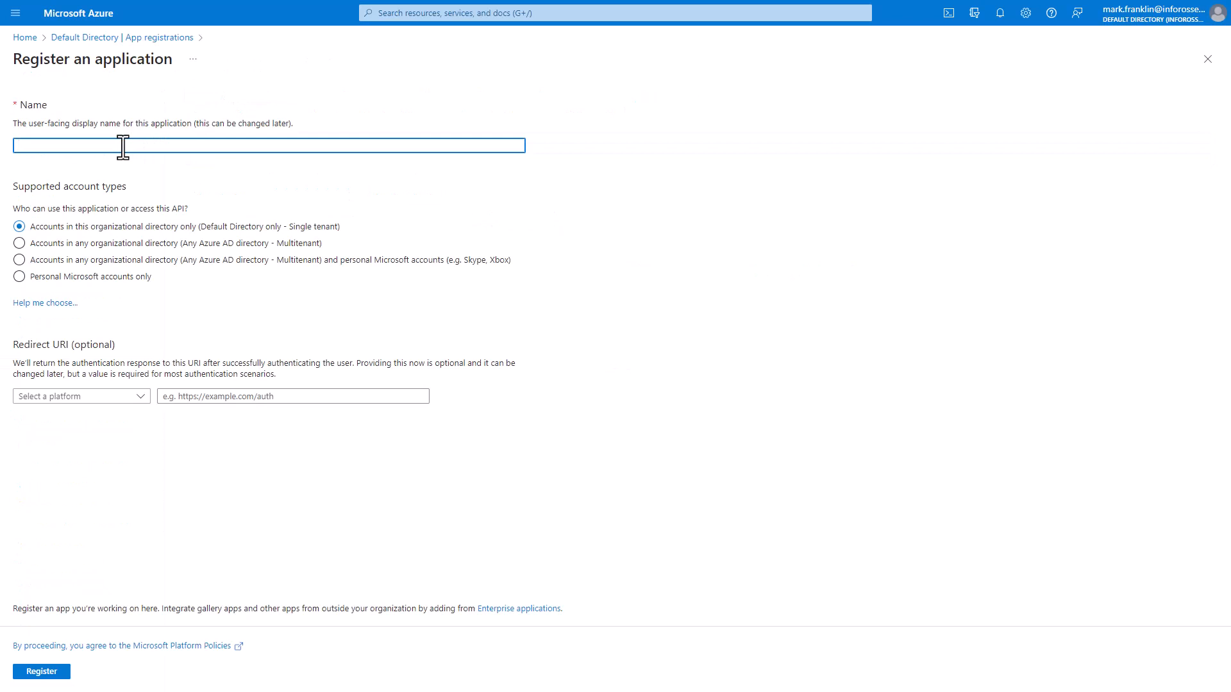
Register single-tenant app 'Infor Cloudsuite DEM' with a Web redirect URI to the Infor callback
{"action": "type", "text": "Infor C"}
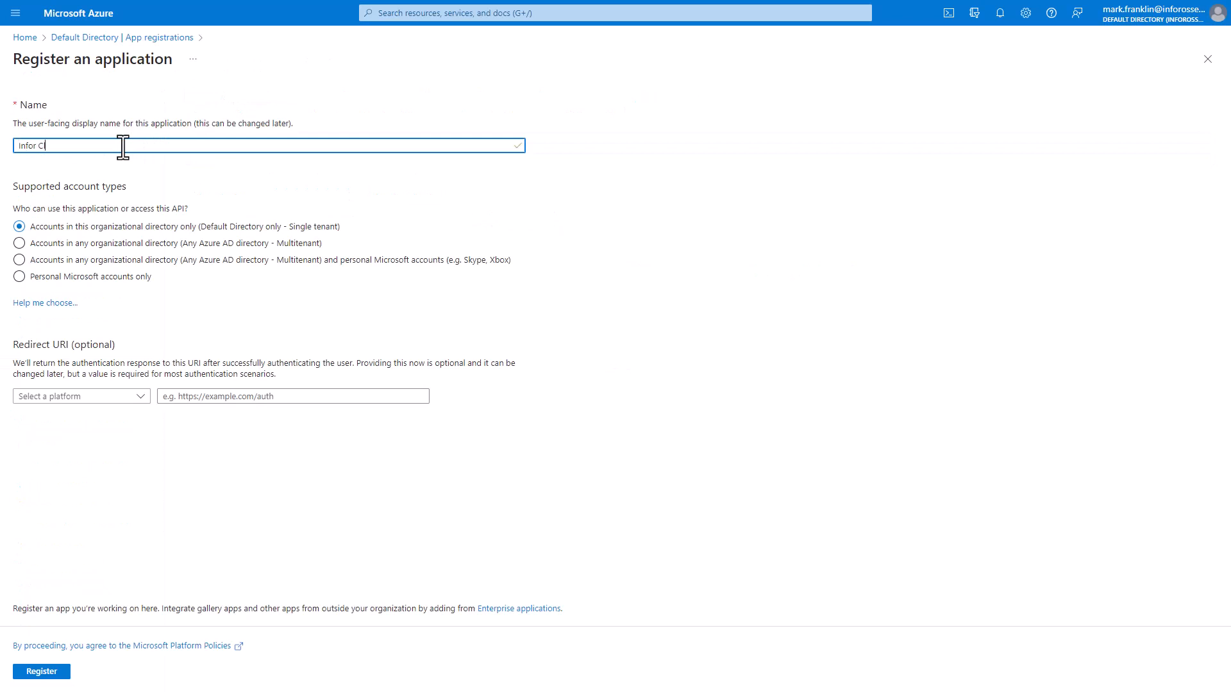
{"action": "type", "text": "loudsuite D"}
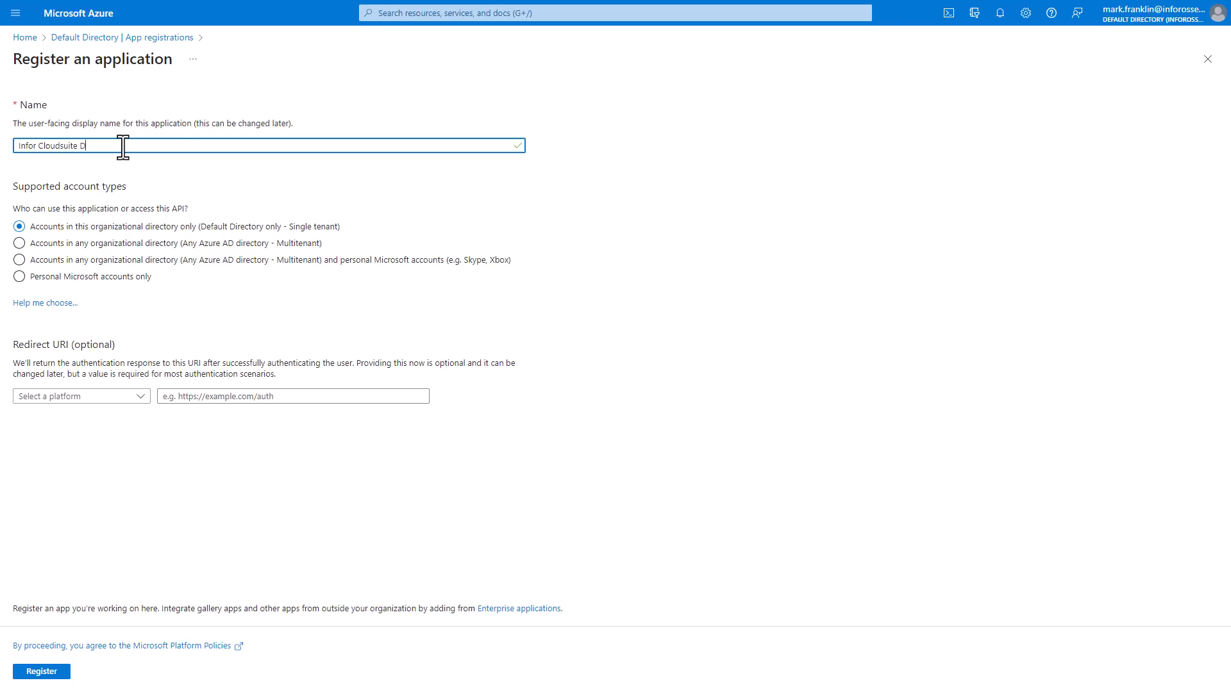
{"action": "type", "text": "EM"}
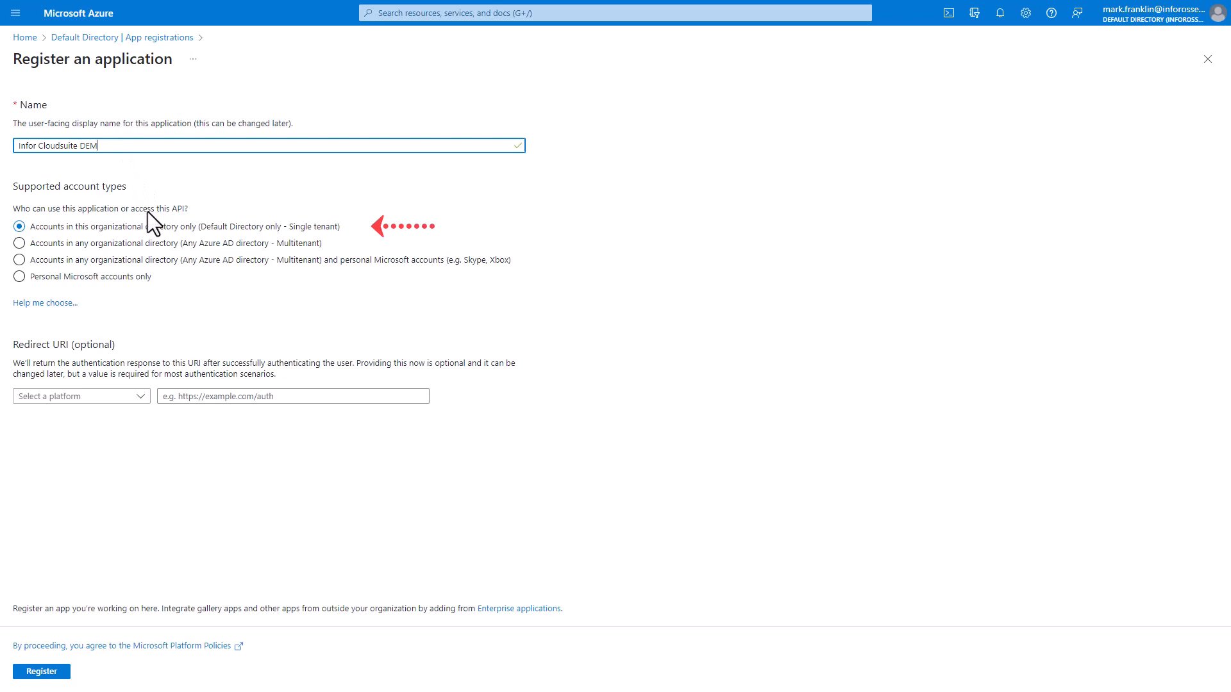
{"action": "mouse_move", "coordinate": [159, 317]}
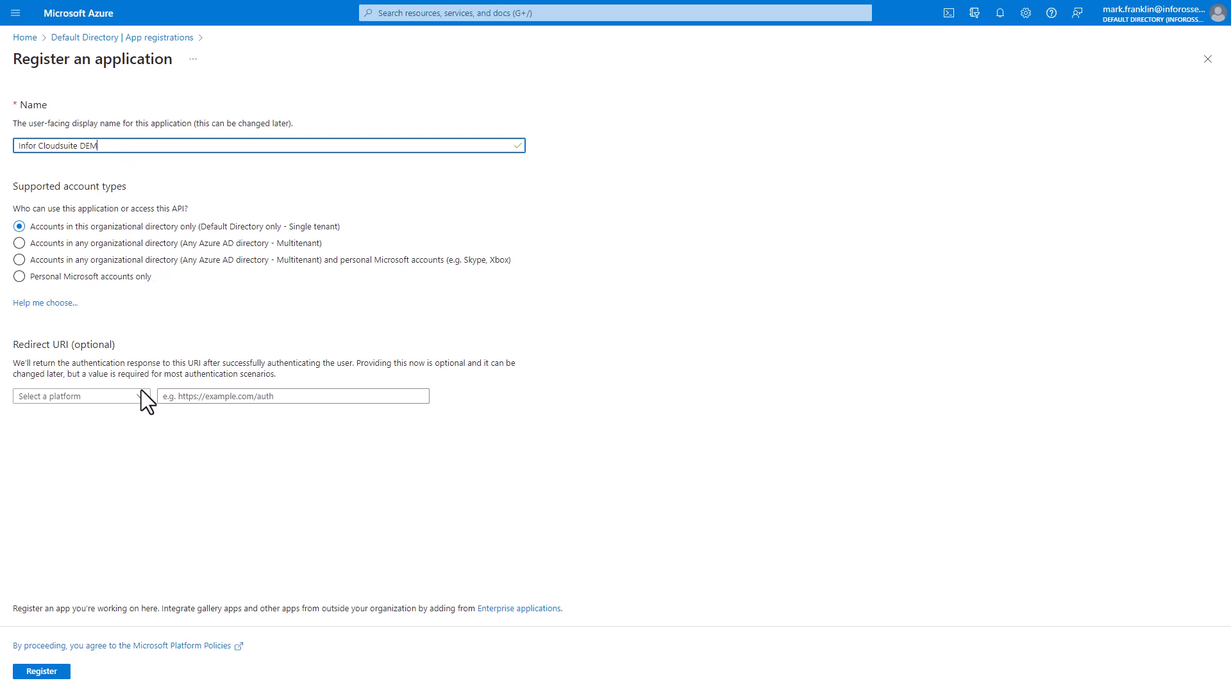
{"action": "left_click", "coordinate": [78, 397]}
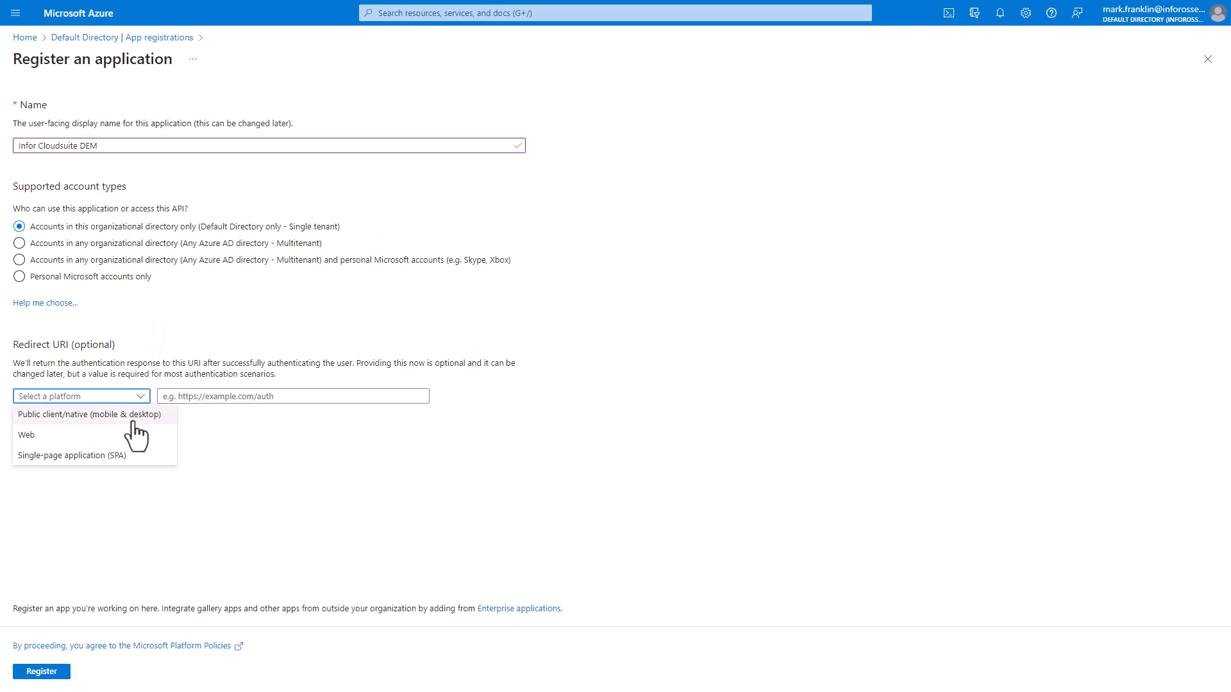
{"action": "left_click", "coordinate": [26, 434]}
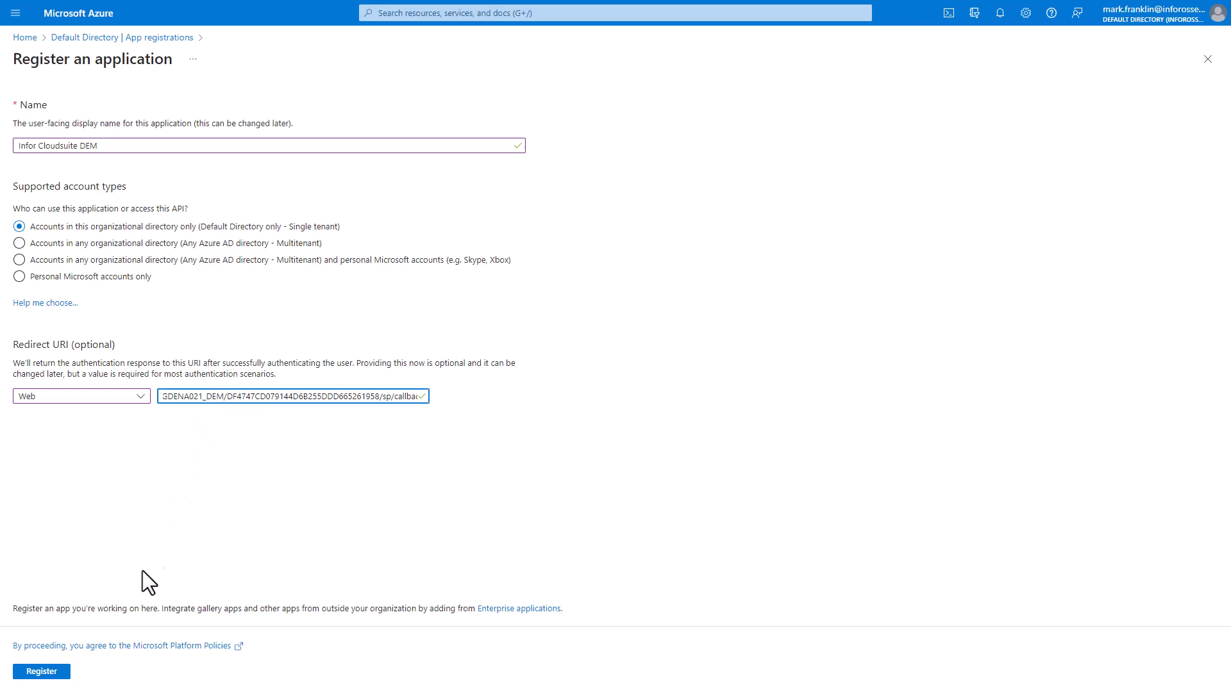
{"action": "left_click", "coordinate": [41, 670]}
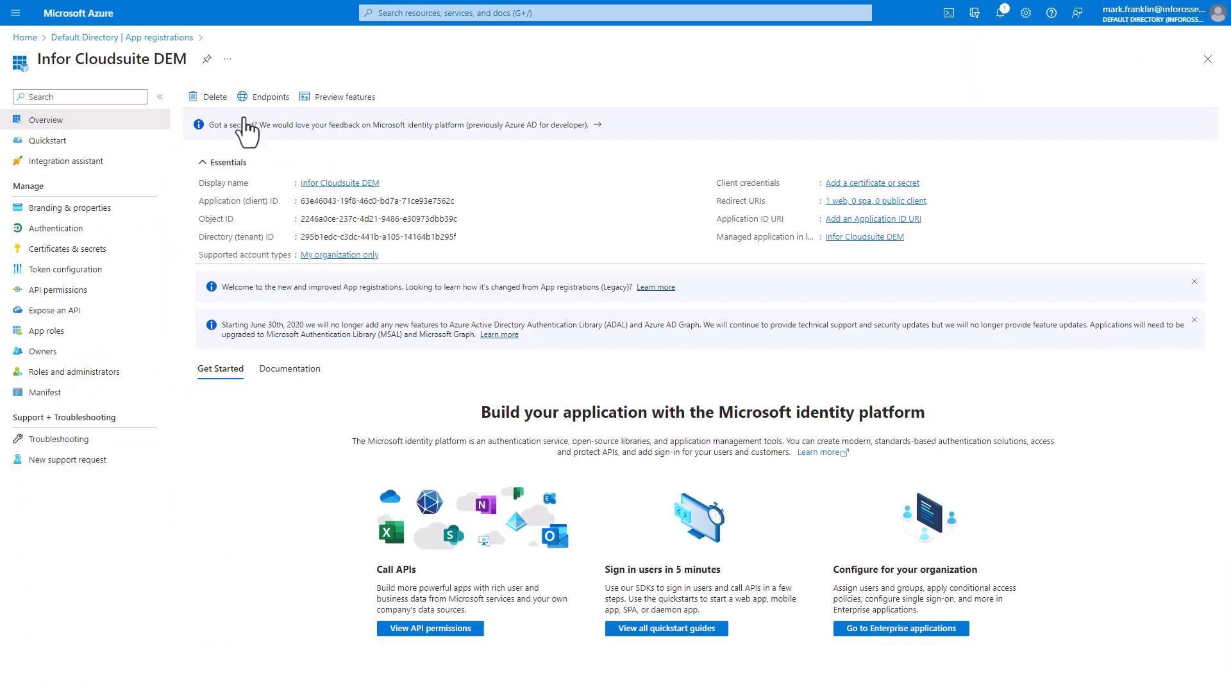
Copy the OpenID Connect metadata document URL from Endpoints and the Application (client) ID
{"action": "left_click", "coordinate": [271, 97]}
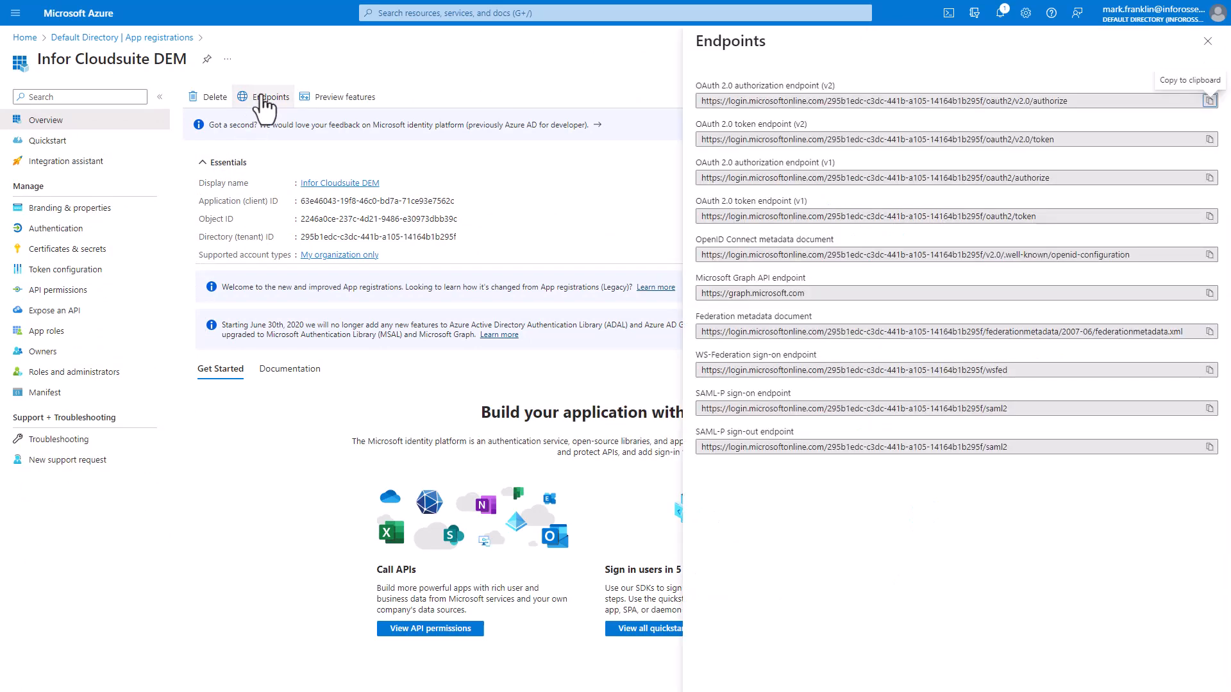
{"action": "mouse_move", "coordinate": [316, 118]}
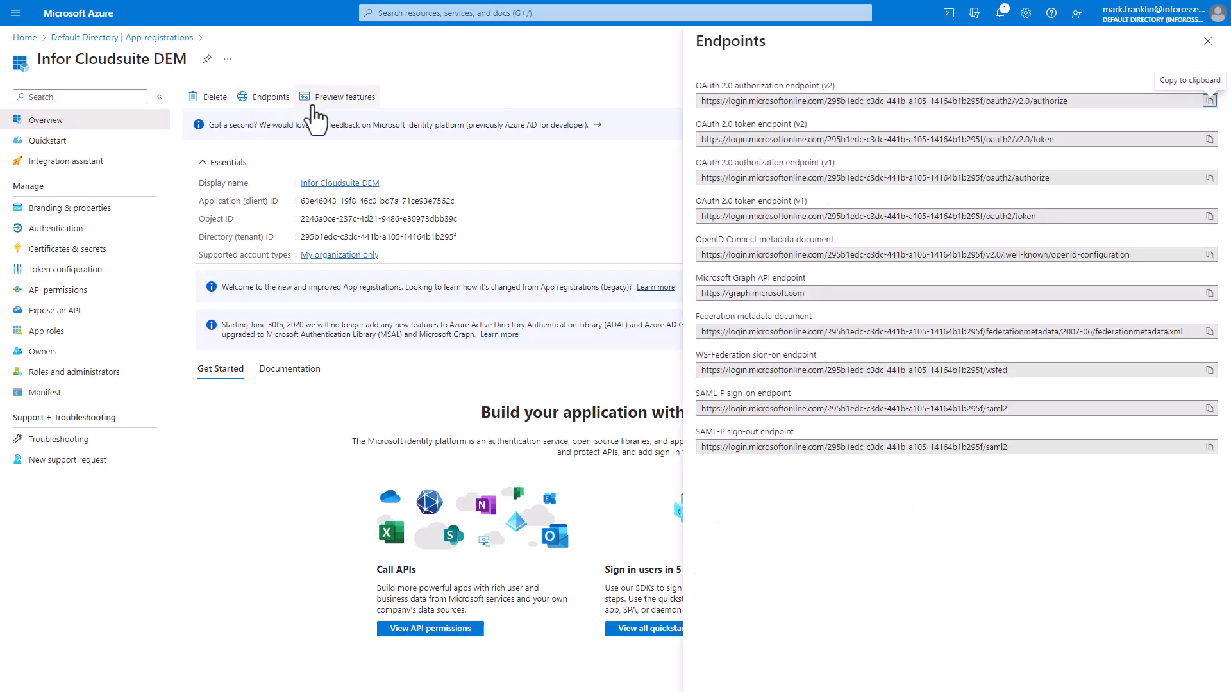
{"action": "triple_click", "coordinate": [903, 254]}
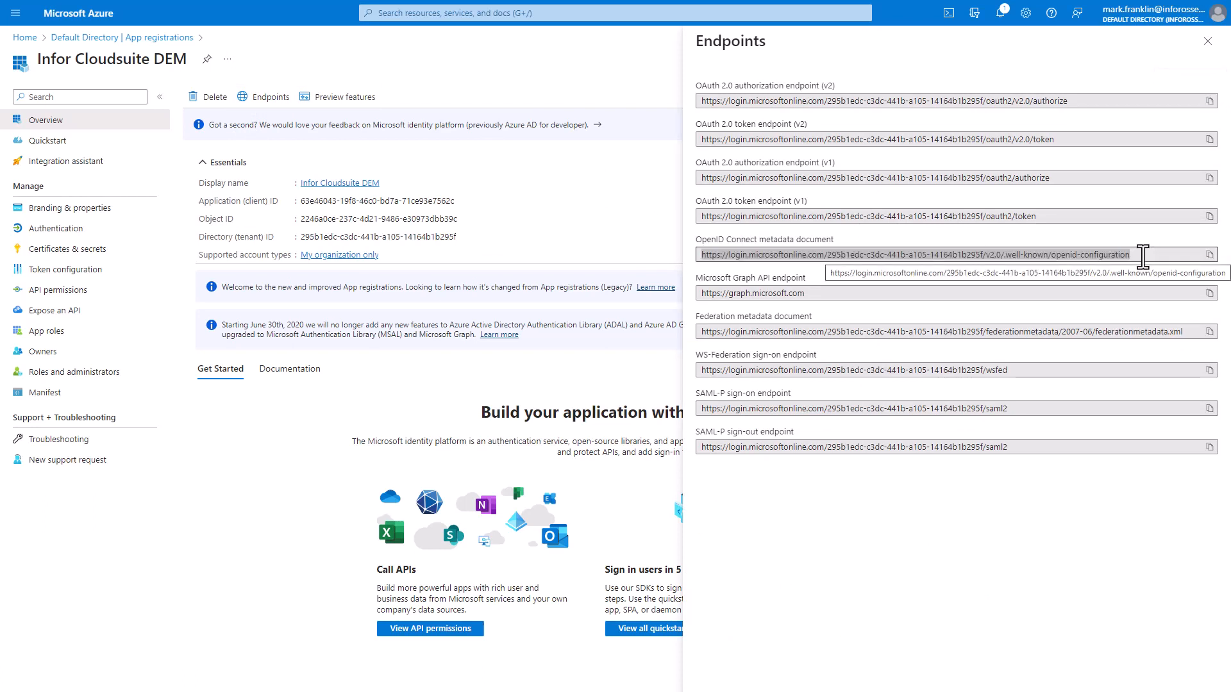
{"action": "left_click", "coordinate": [943, 254]}
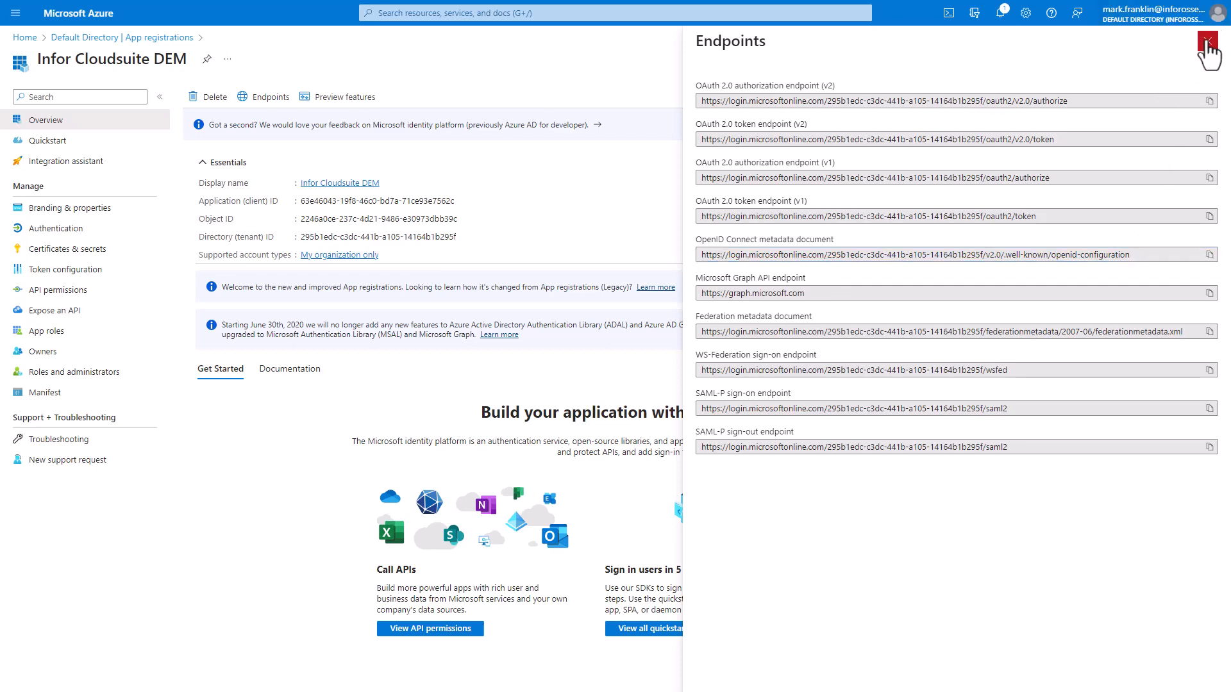
{"action": "left_click", "coordinate": [1207, 41]}
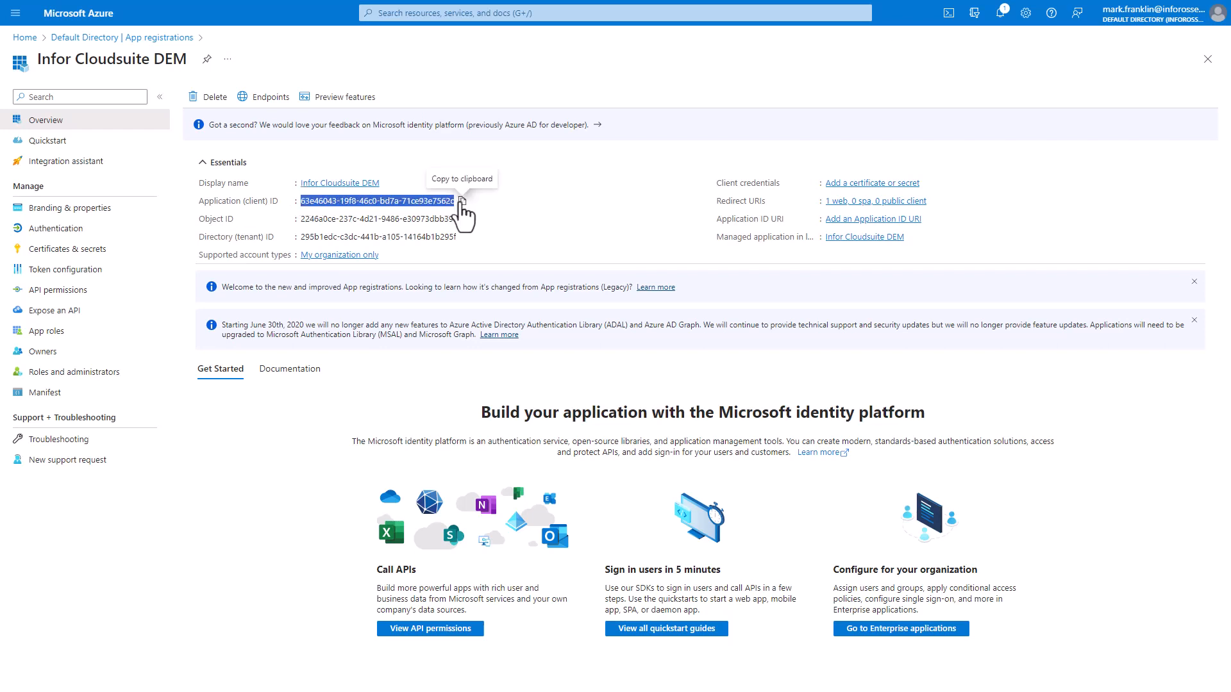
{"action": "left_click", "coordinate": [462, 200]}
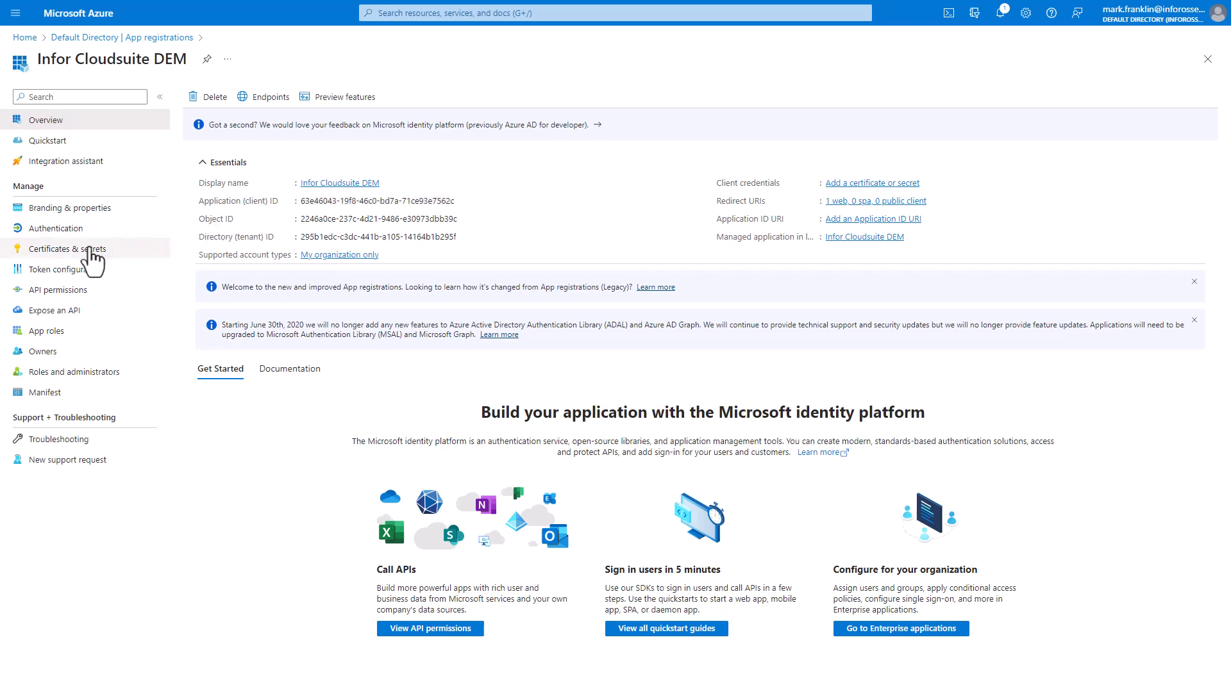
Create client secret 'OIDC' expiring in 24 months (730 days) and copy its value
{"action": "left_click", "coordinate": [68, 249]}
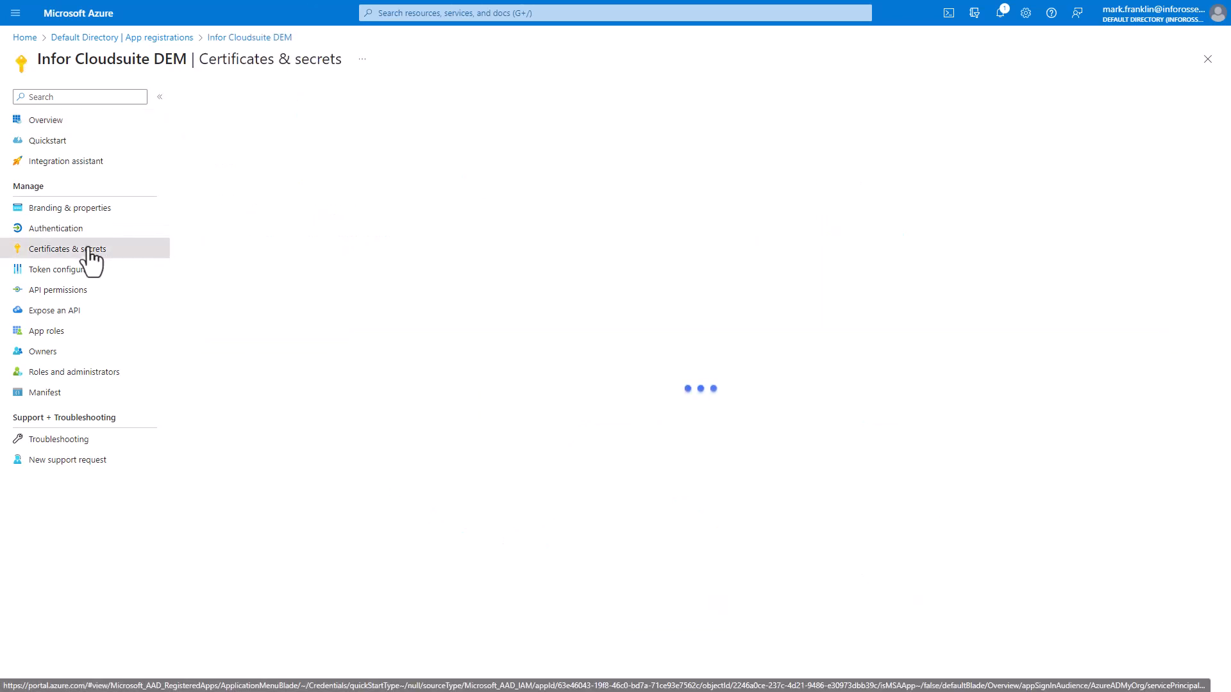
{"action": "left_click", "coordinate": [70, 249]}
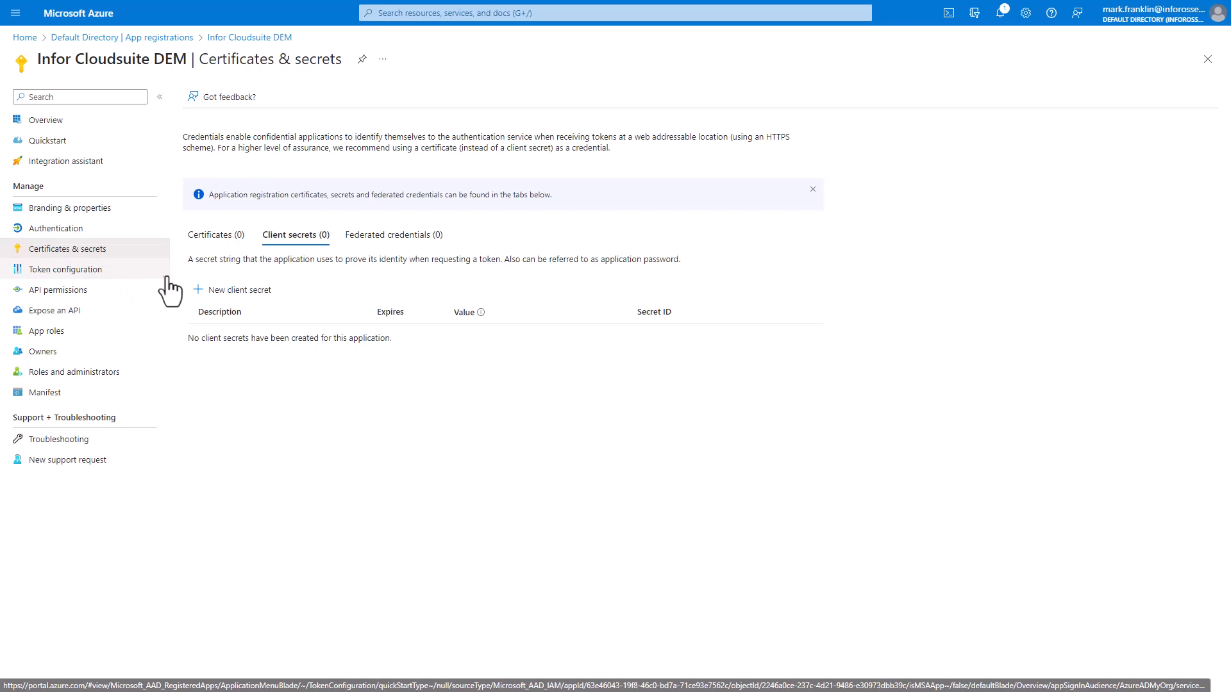
{"action": "left_click", "coordinate": [232, 289]}
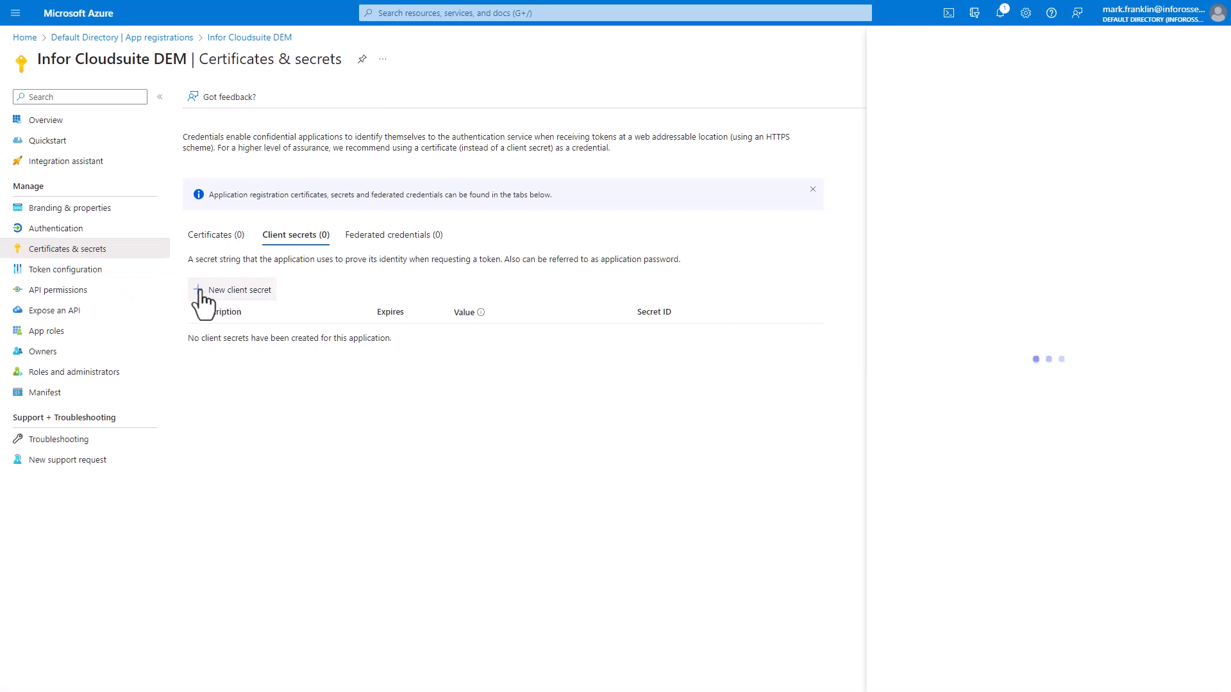
{"action": "left_click", "coordinate": [236, 288]}
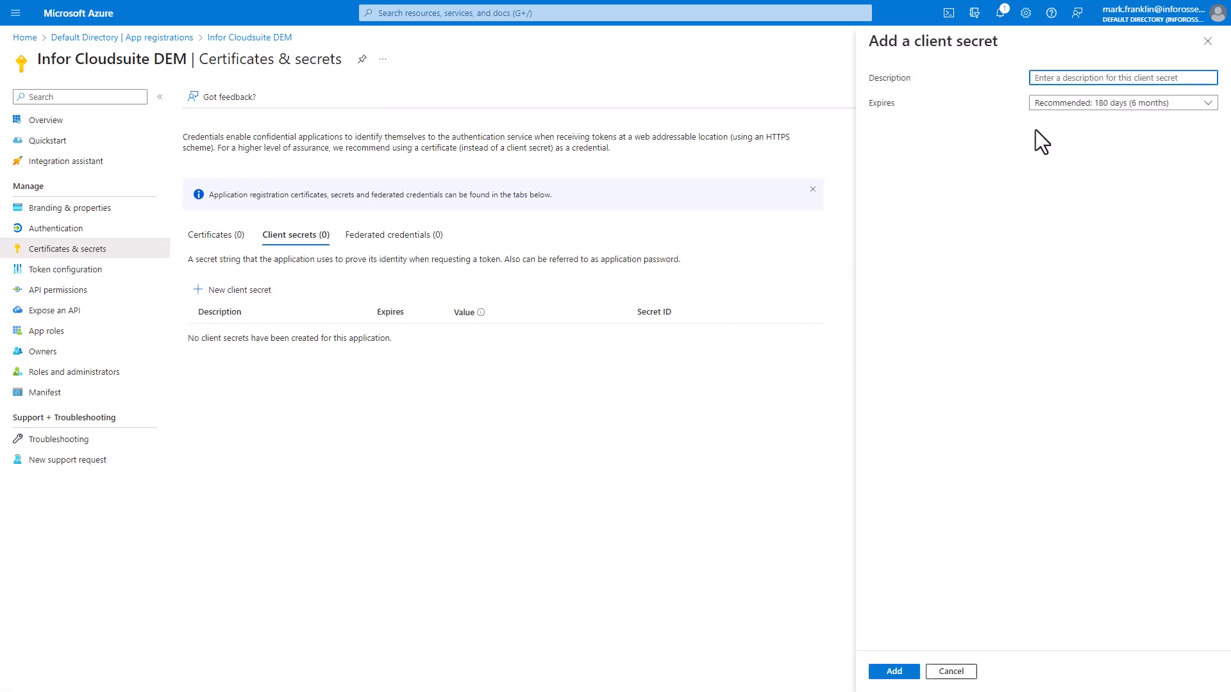
{"action": "left_click", "coordinate": [1107, 77]}
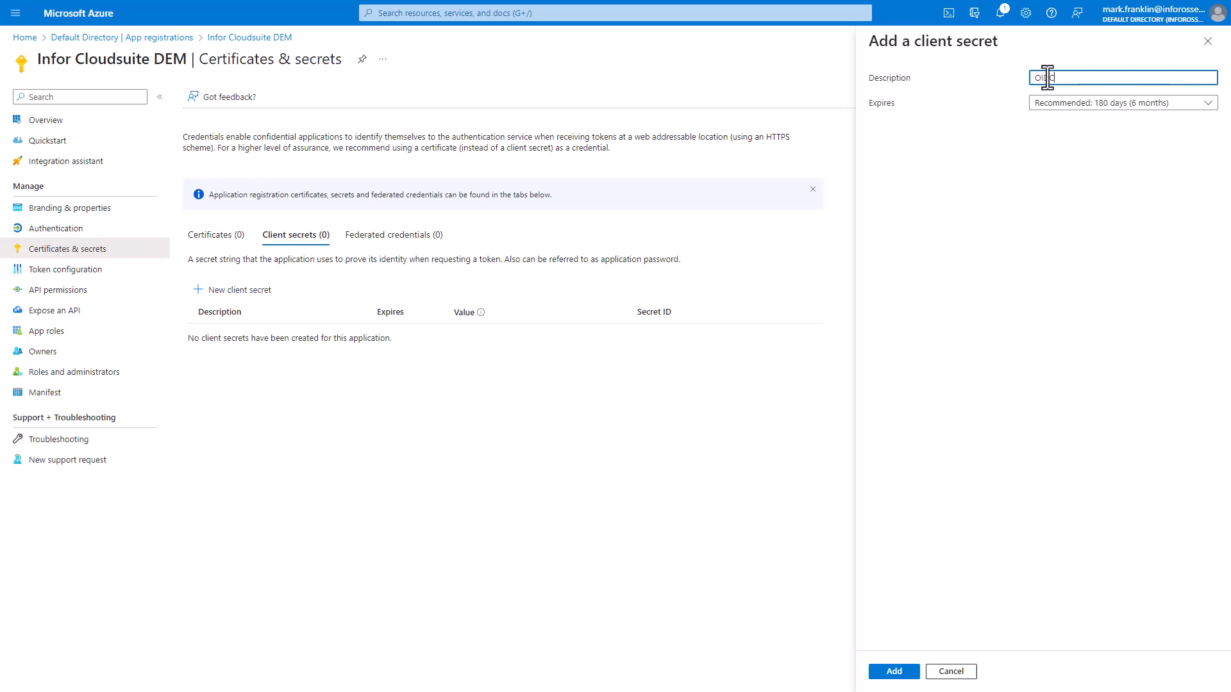
{"action": "left_click", "coordinate": [1122, 103]}
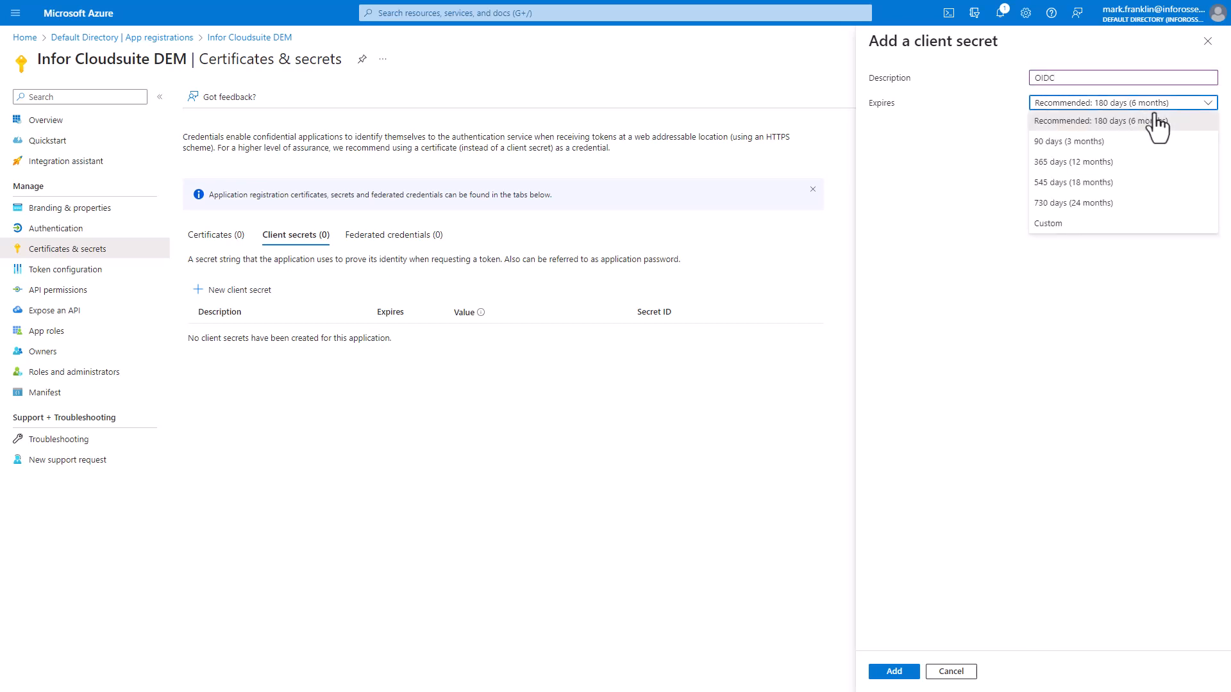
{"action": "left_click", "coordinate": [1073, 202]}
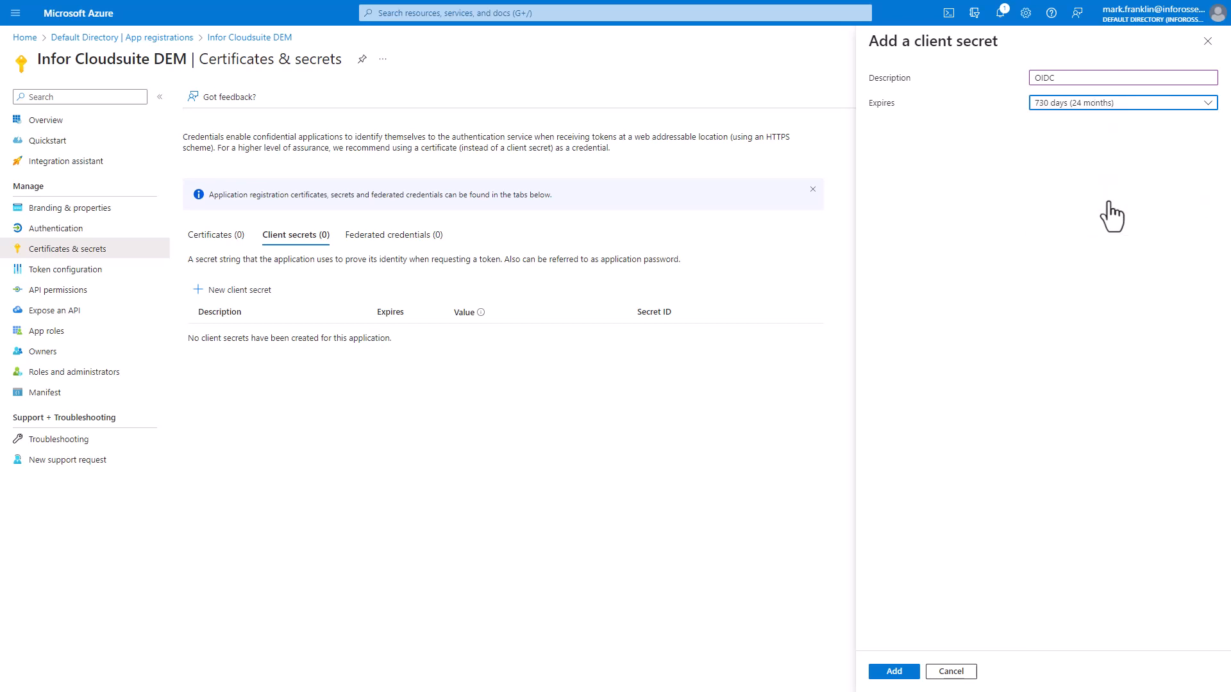
{"action": "mouse_move", "coordinate": [918, 637]}
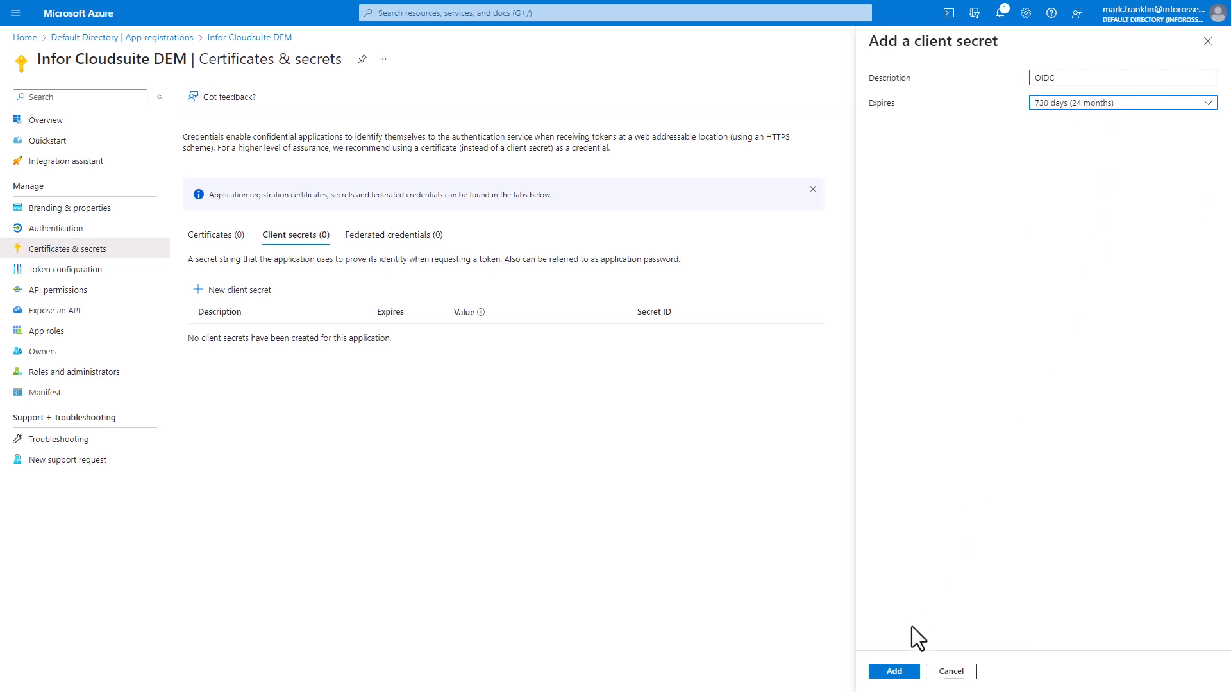
{"action": "left_click", "coordinate": [893, 670]}
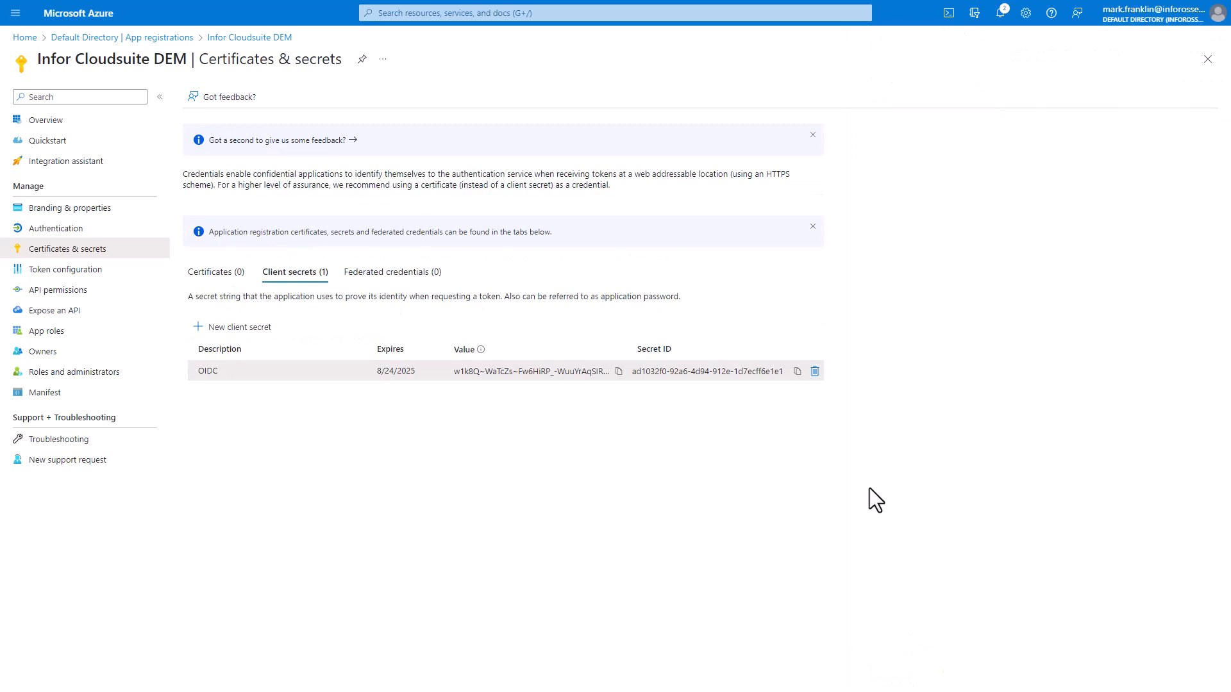
{"action": "mouse_move", "coordinate": [867, 497]}
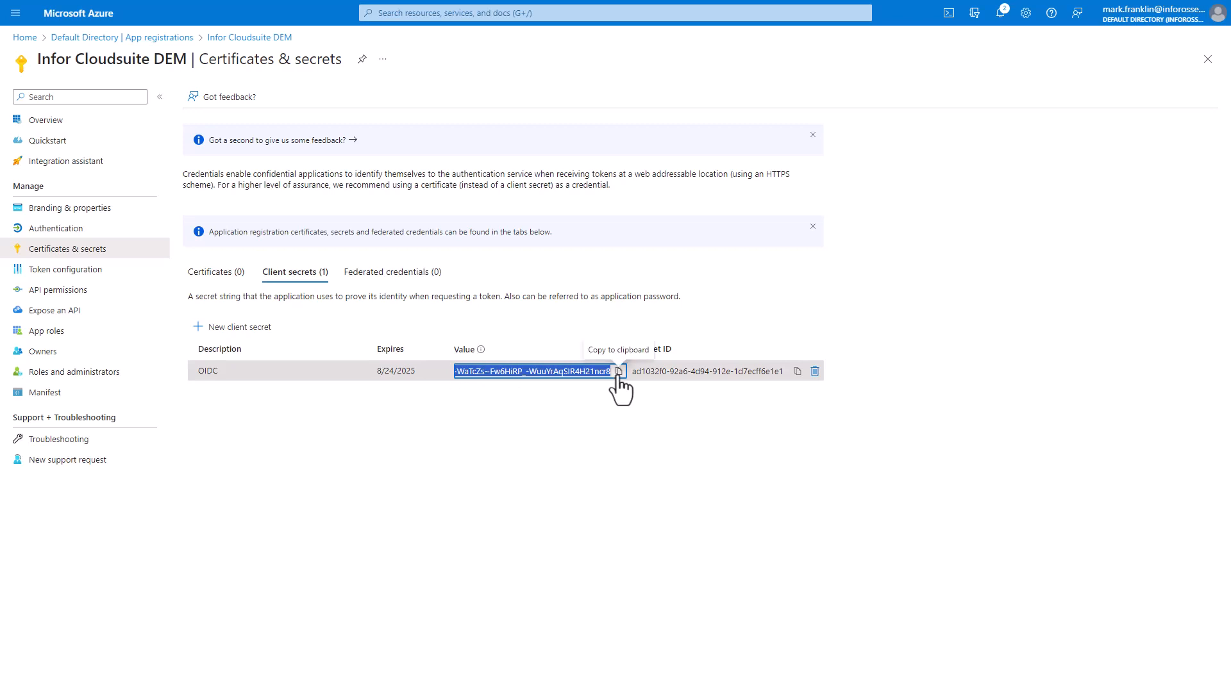
{"action": "left_click", "coordinate": [621, 370]}
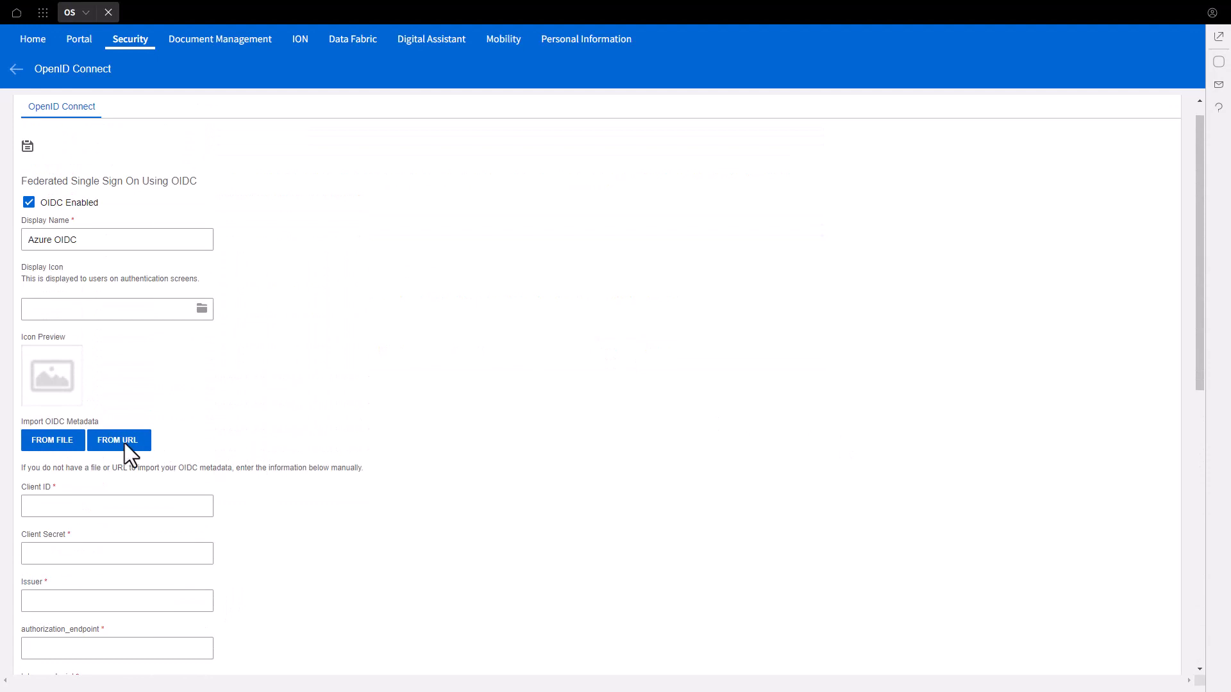
Import the OIDC metadata FROM URL using the Azure metadata document address
{"action": "left_click", "coordinate": [118, 439]}
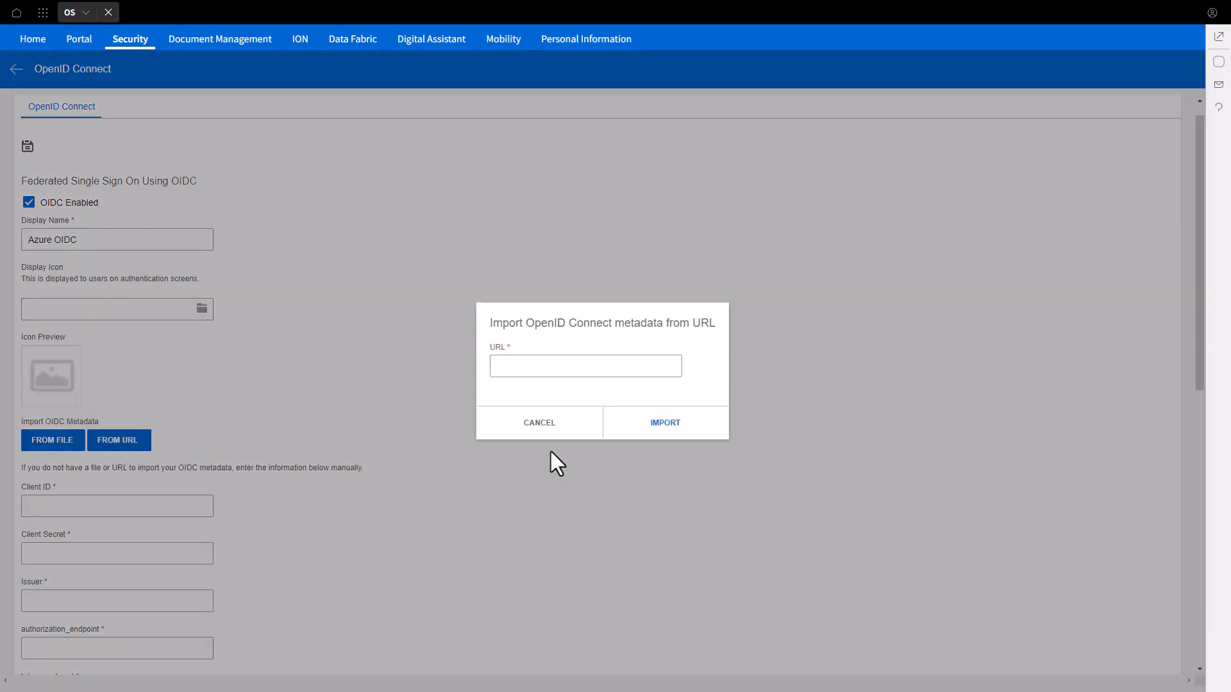
{"action": "left_click", "coordinate": [584, 366]}
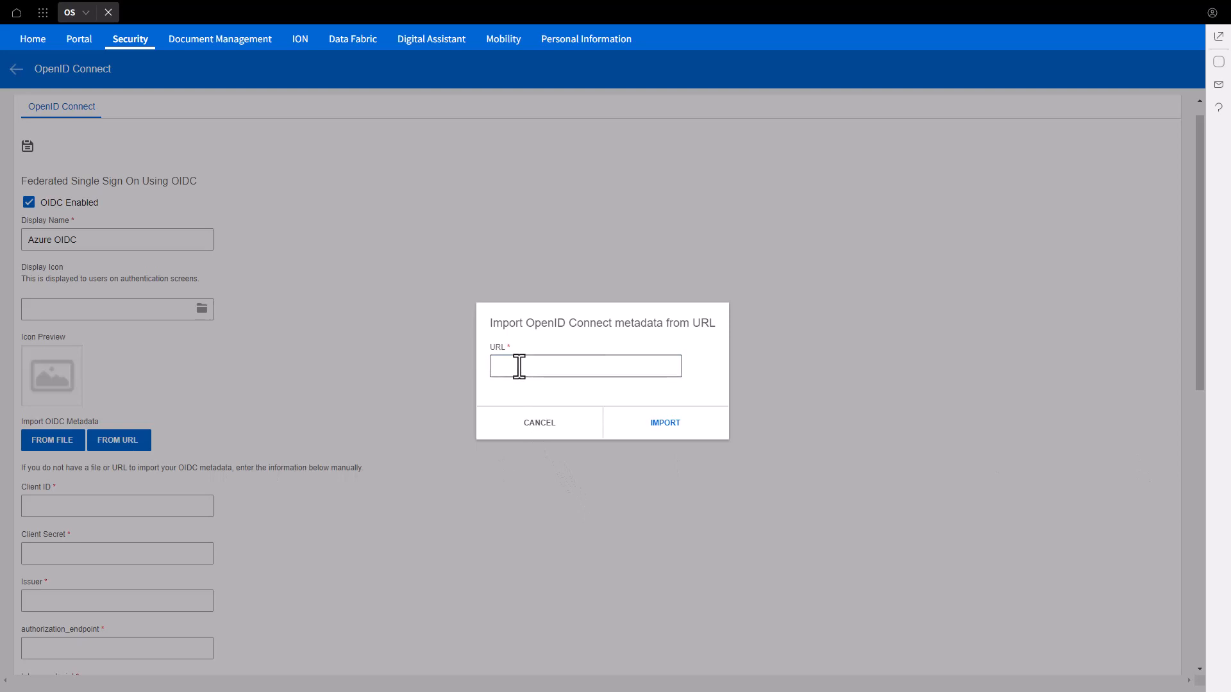
{"action": "left_click", "coordinate": [584, 365]}
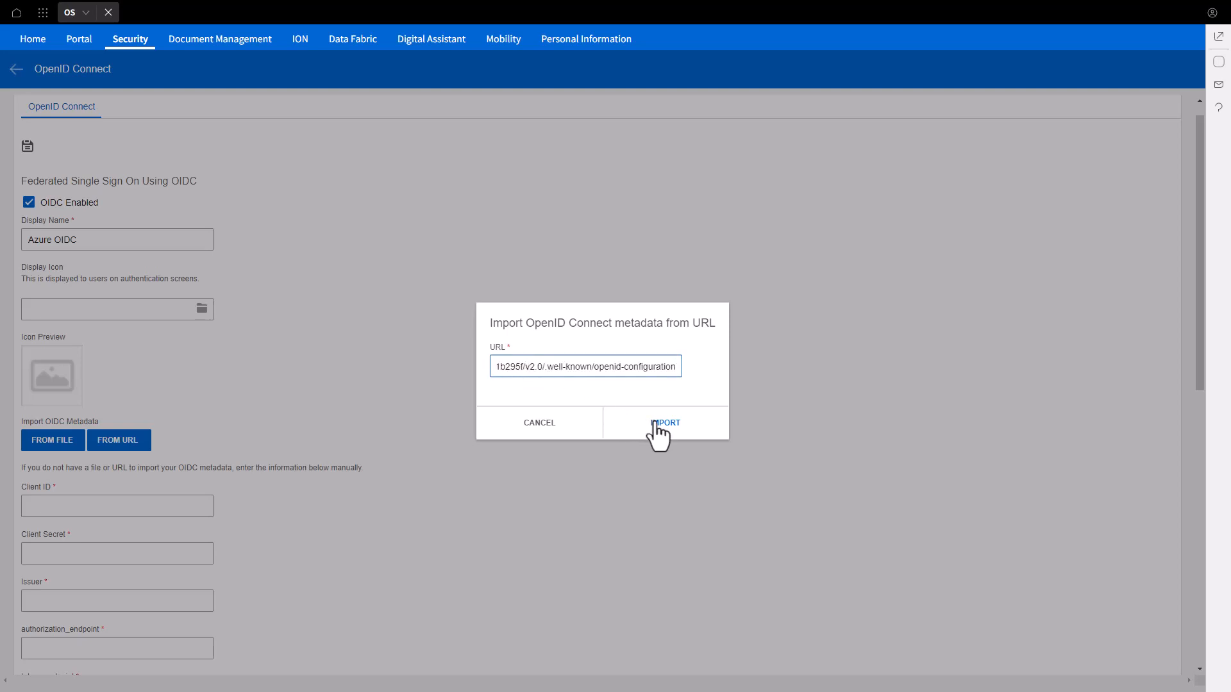
{"action": "left_click", "coordinate": [665, 421]}
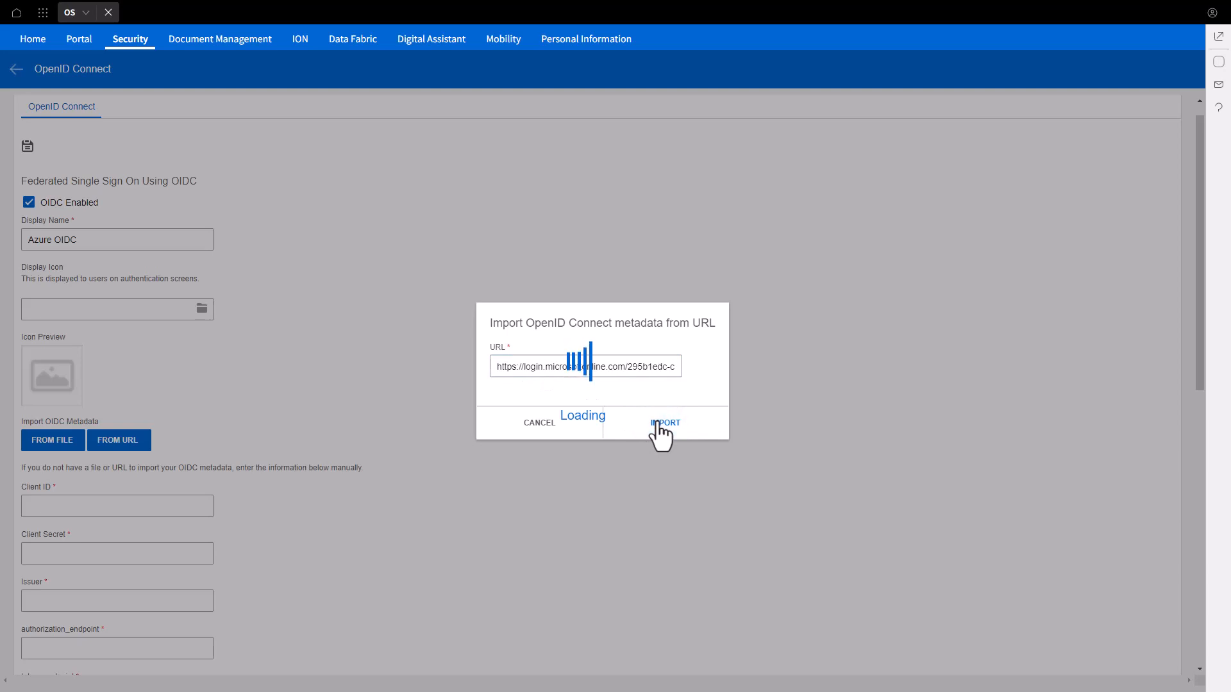
{"action": "left_click", "coordinate": [664, 422]}
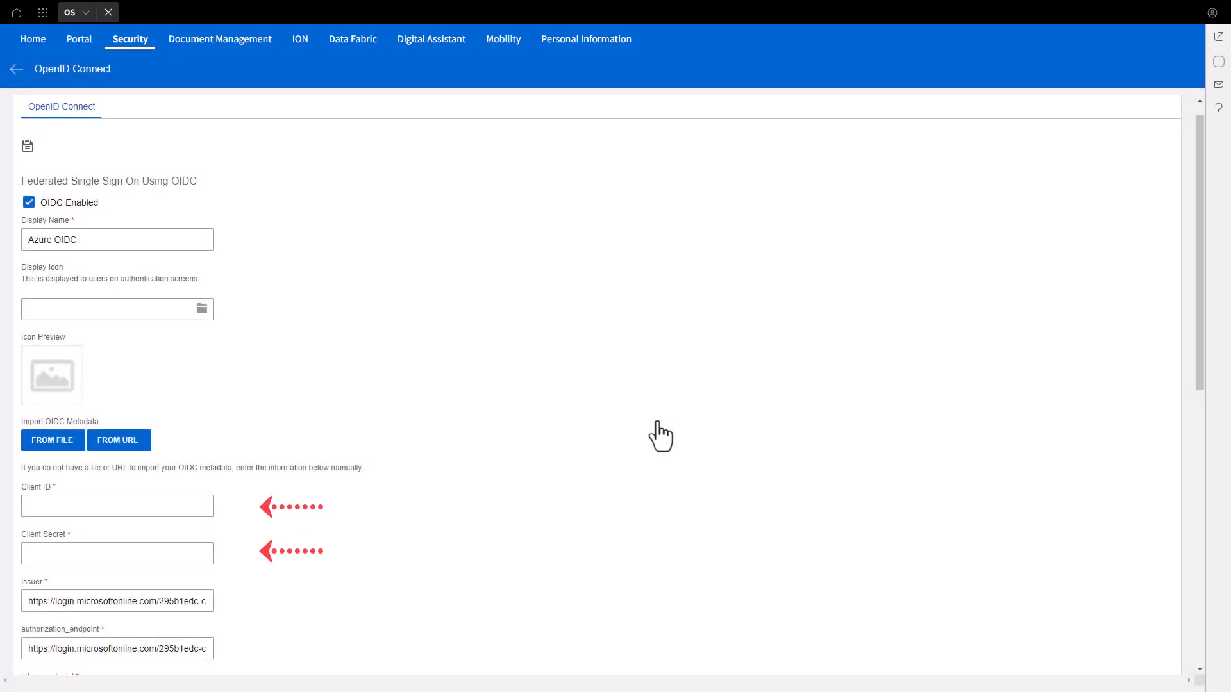
{"action": "mouse_move", "coordinate": [343, 510]}
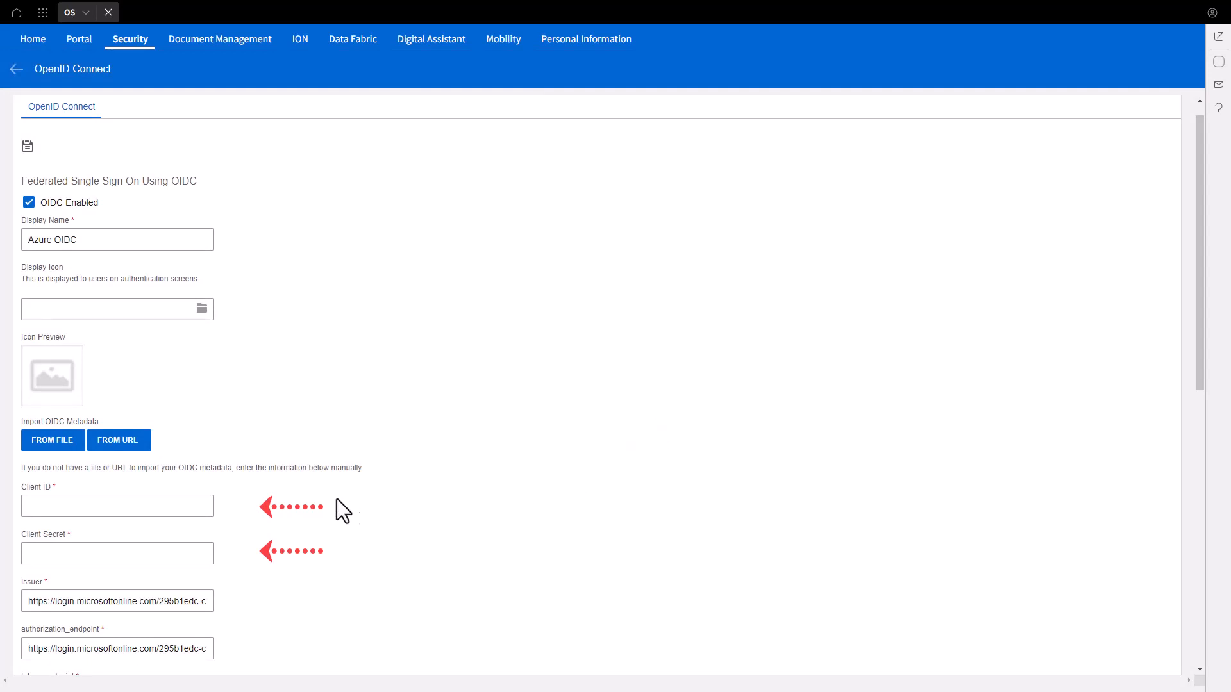
Enter client ID 63e46043-19f8-46c0-bd7a-71ce93e7562c and attribute name preferred_username, then save the federation
{"action": "left_click", "coordinate": [116, 505]}
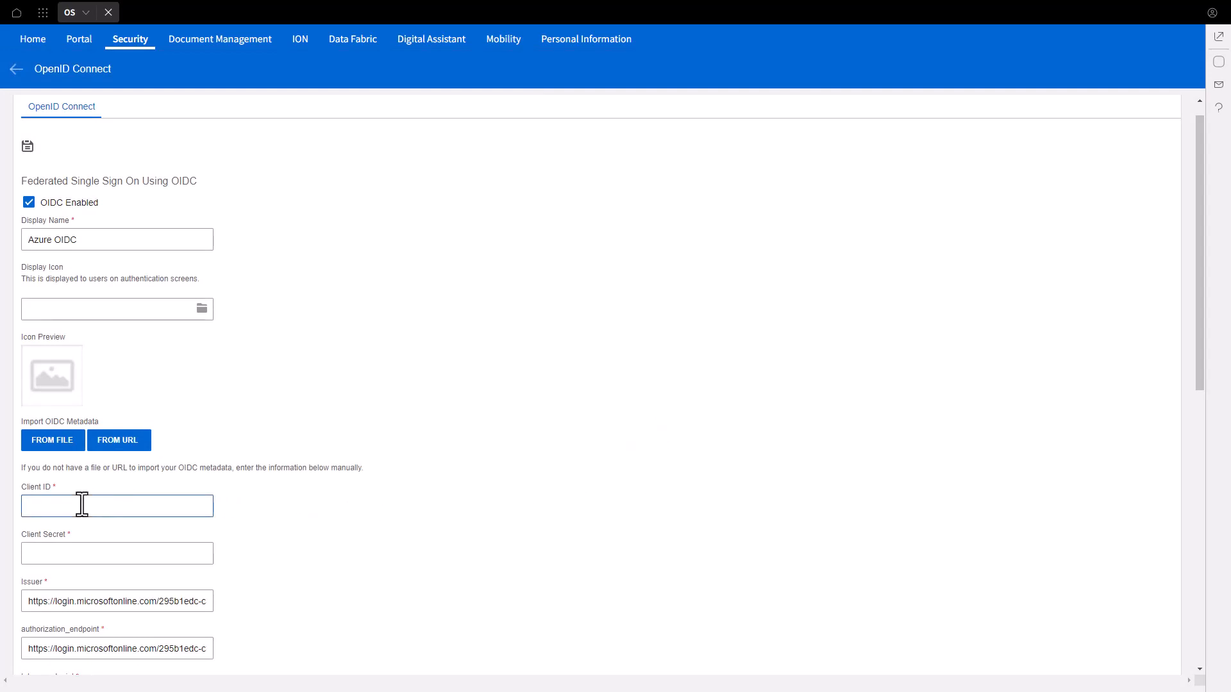
{"action": "type", "text": "63e46043-19f8-46c0-bd7a-71ce93e7562c"}
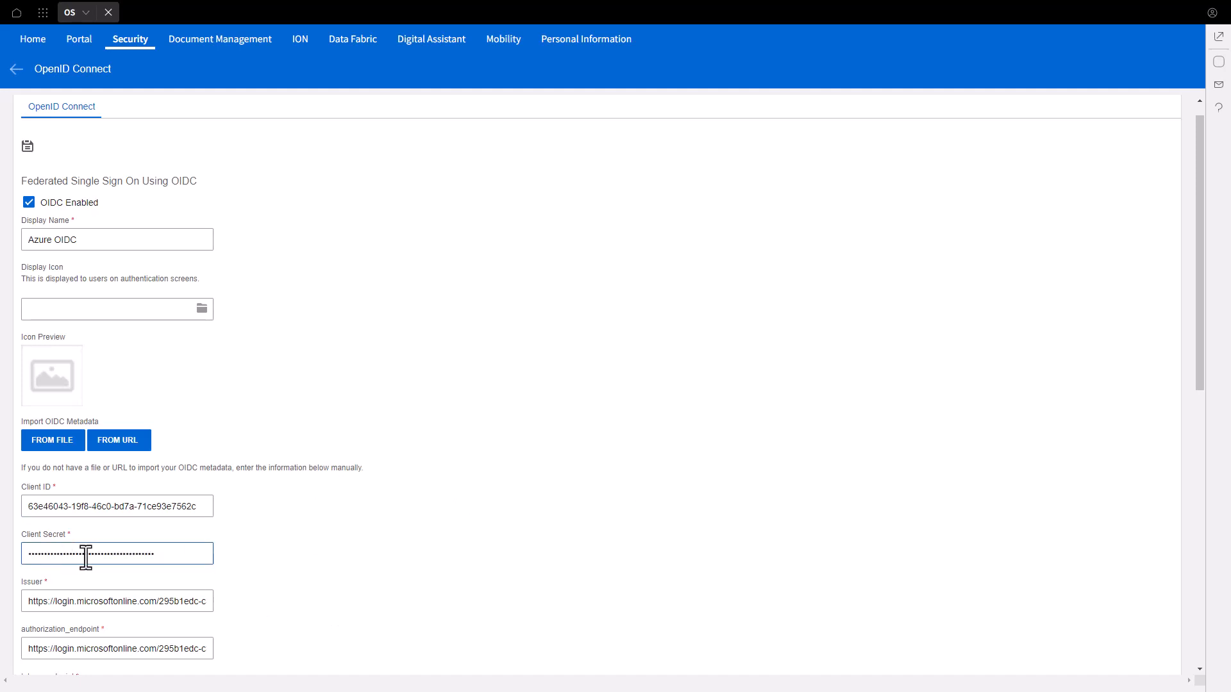
{"action": "scroll", "scroll_direction": "down", "scroll_amount": 3}
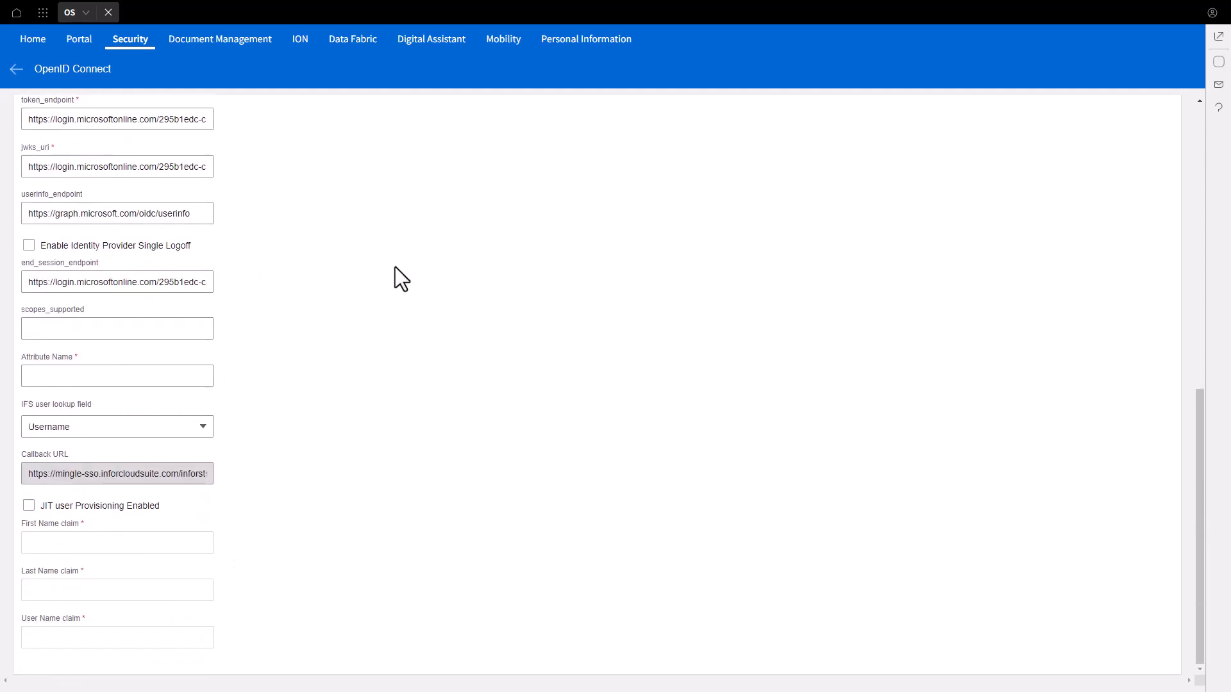
{"action": "left_click", "coordinate": [116, 376]}
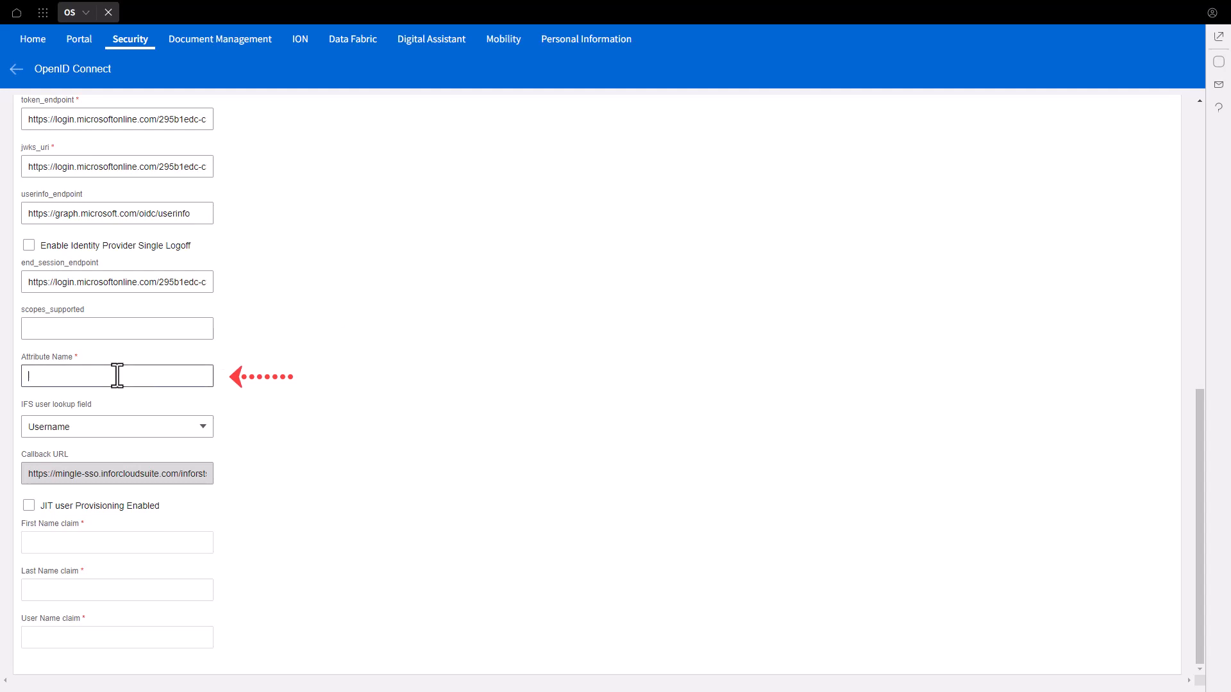
{"action": "type", "text": "preferred_username"}
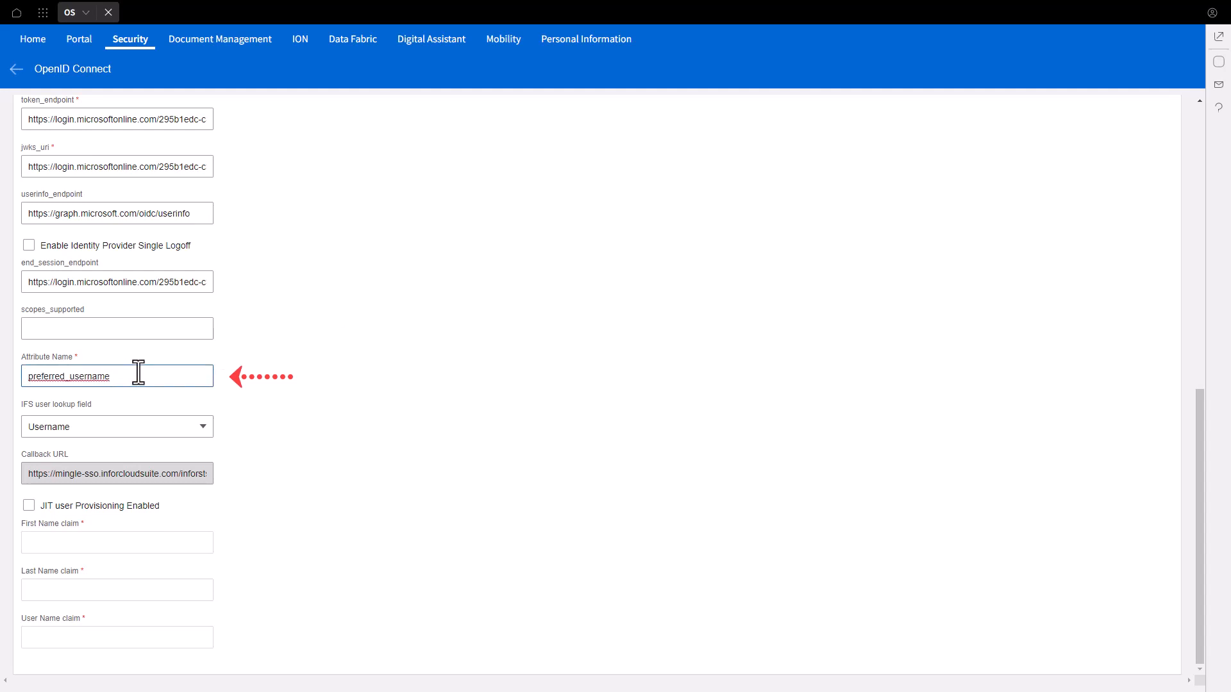
{"action": "left_click", "coordinate": [116, 375]}
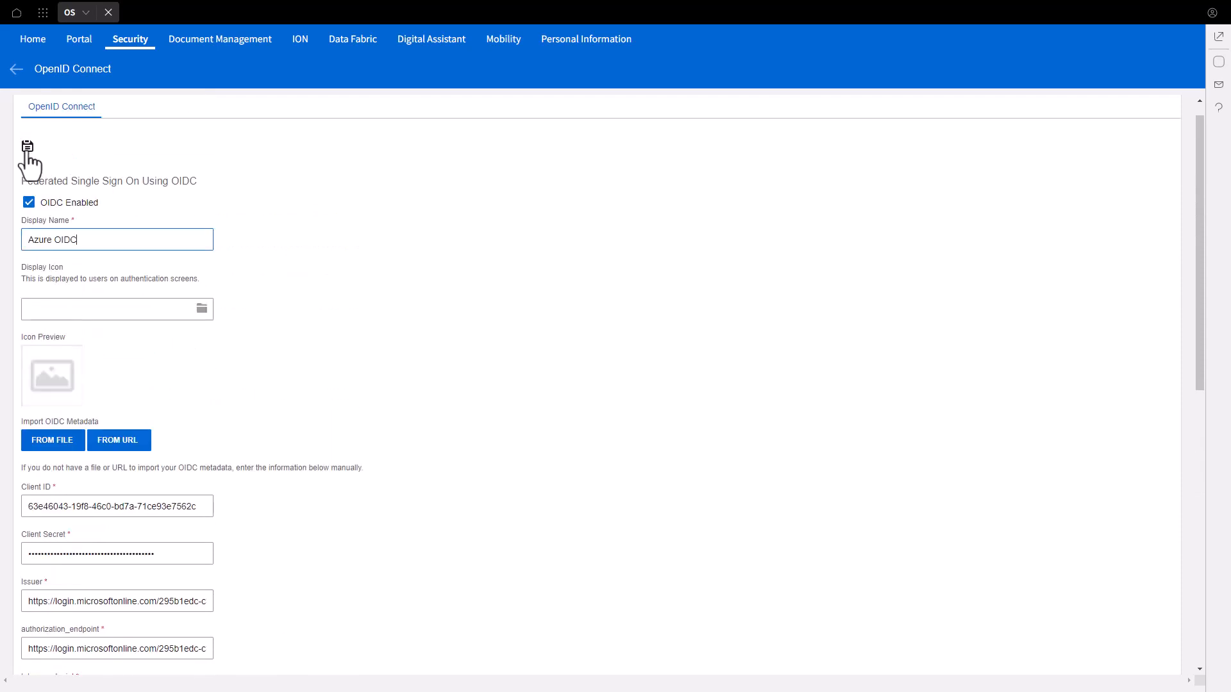
{"action": "left_click", "coordinate": [27, 146]}
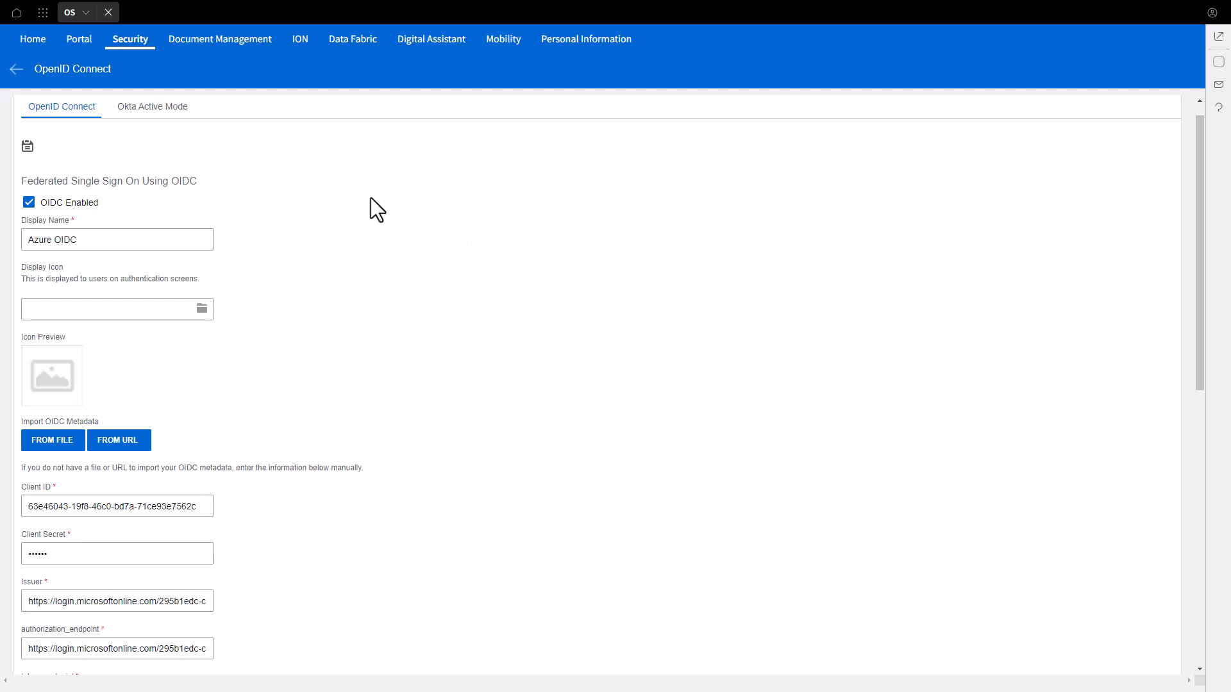
{"action": "mouse_move", "coordinate": [165, 170]}
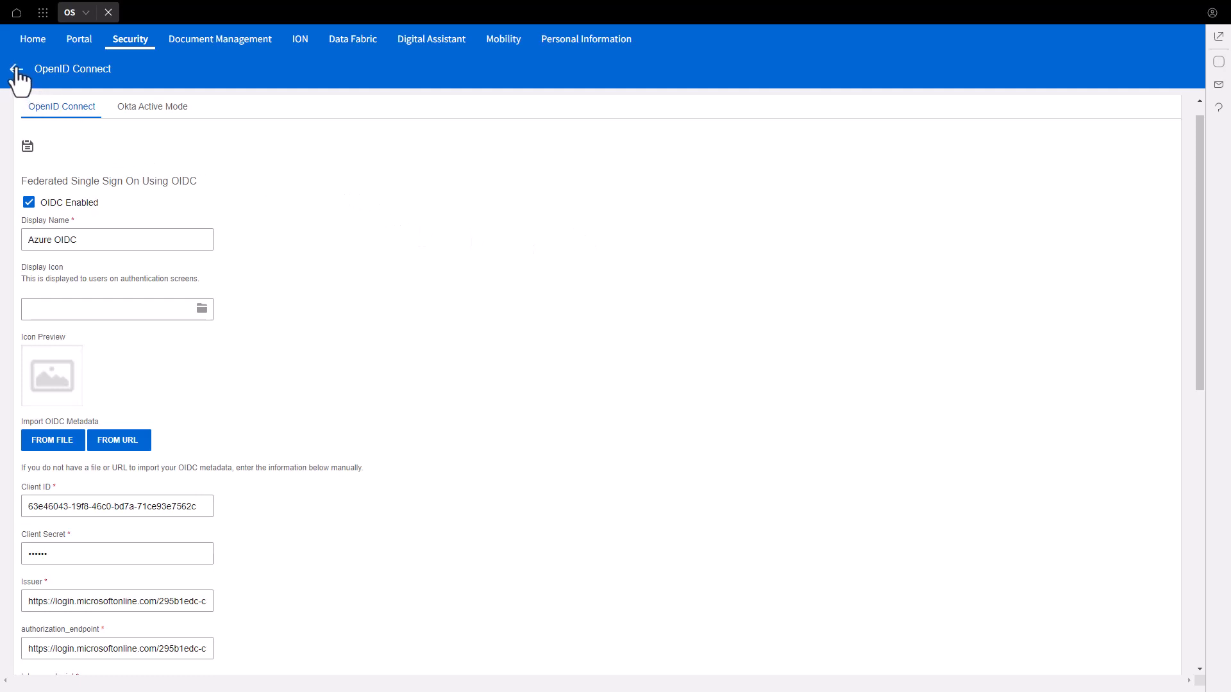
Enable 'Allow users to choose the authentication mode' in Authentication URL Options and save
{"action": "left_click", "coordinate": [15, 68]}
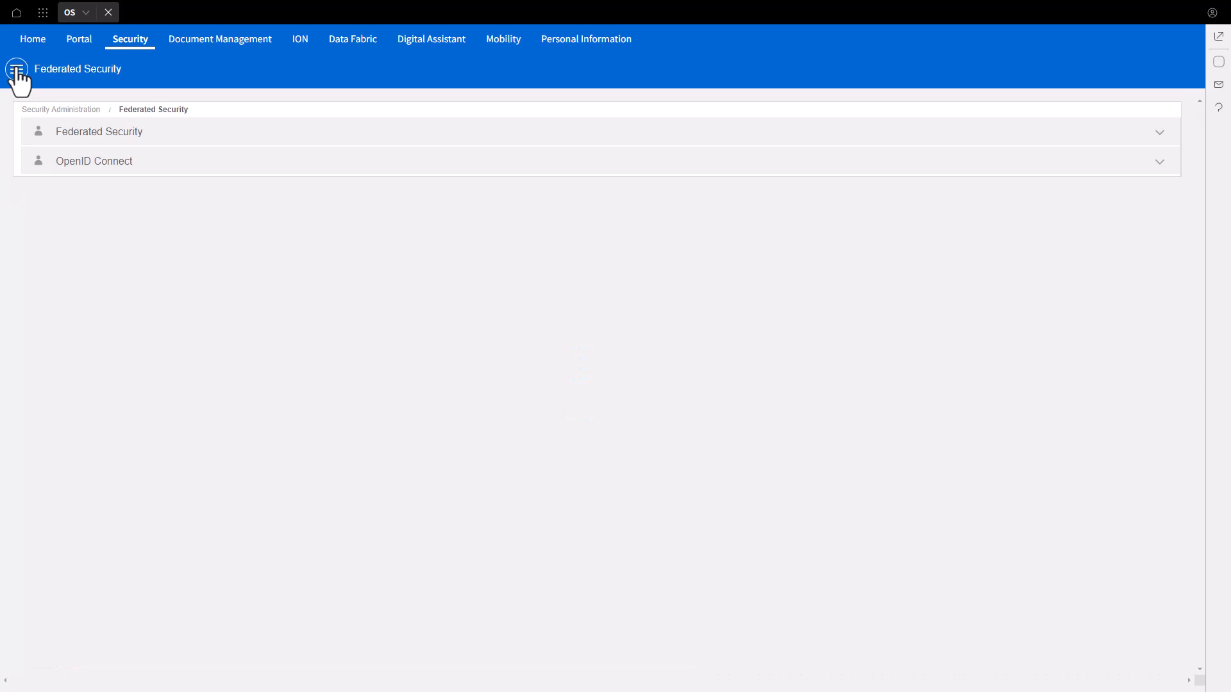
{"action": "left_click", "coordinate": [15, 69]}
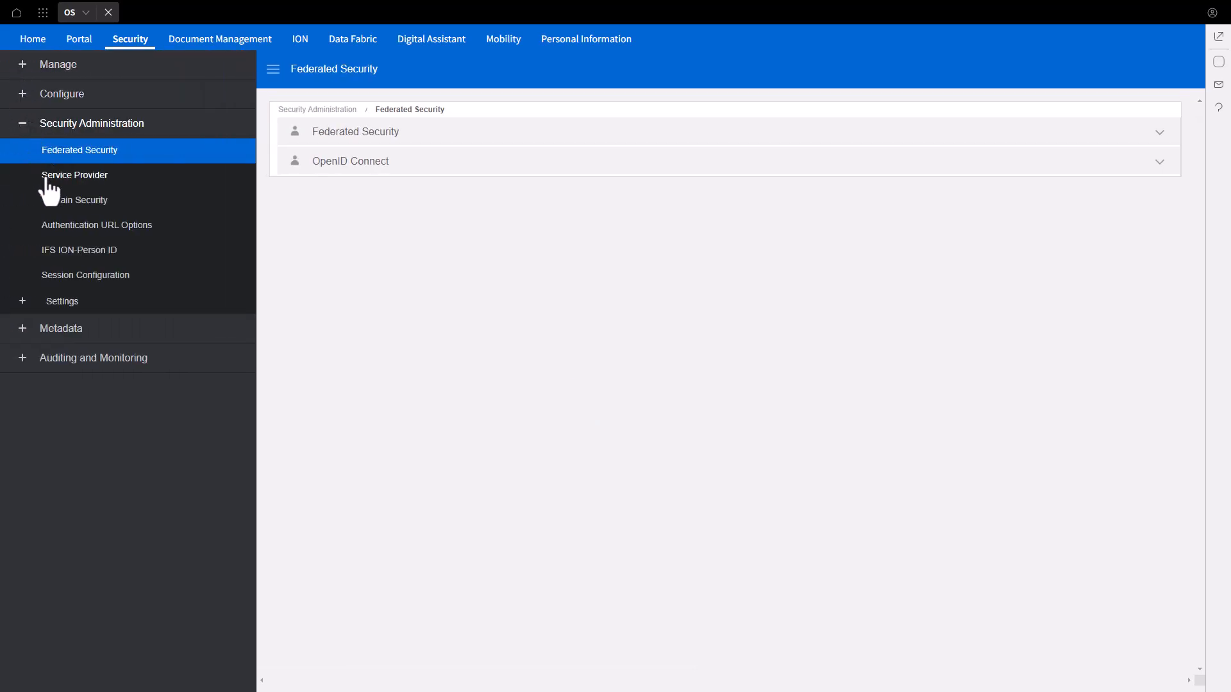
{"action": "mouse_move", "coordinate": [82, 239]}
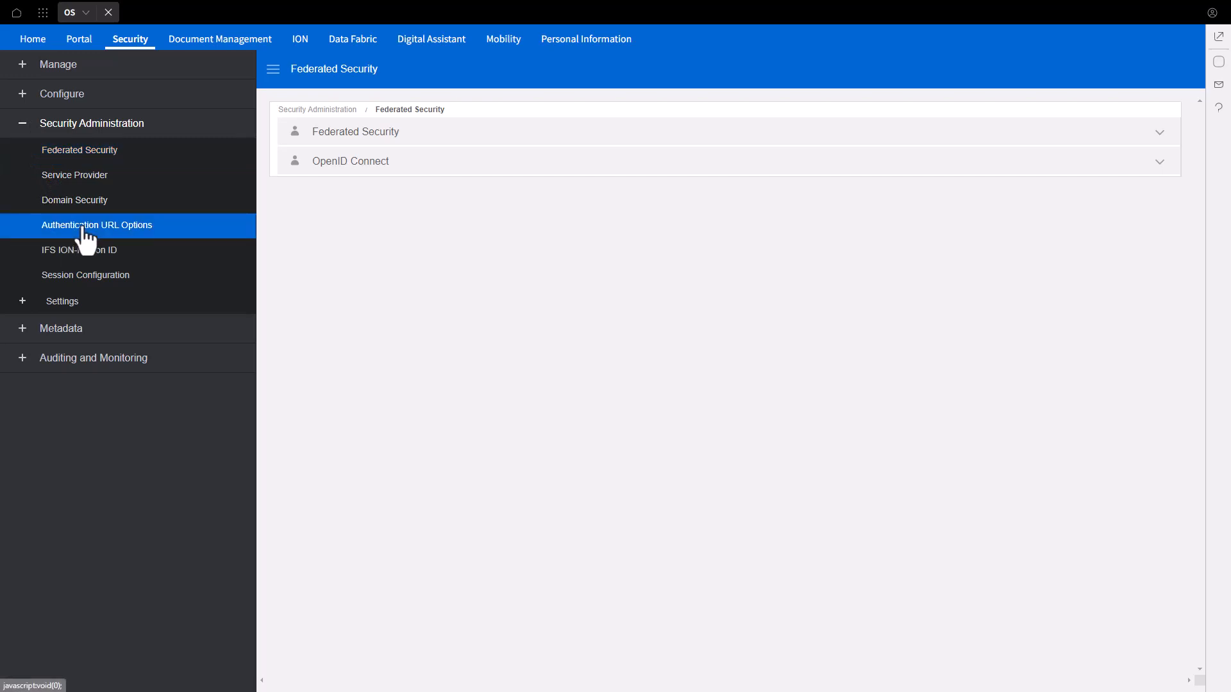
{"action": "left_click", "coordinate": [96, 225]}
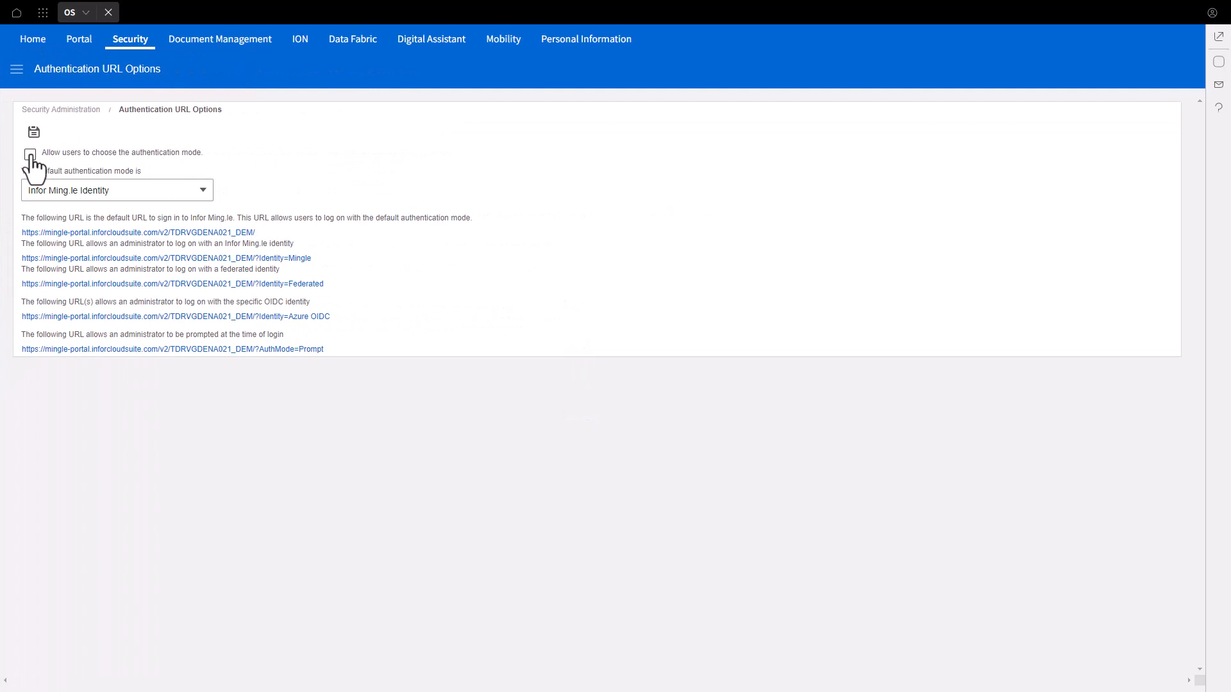
{"action": "left_click", "coordinate": [30, 153]}
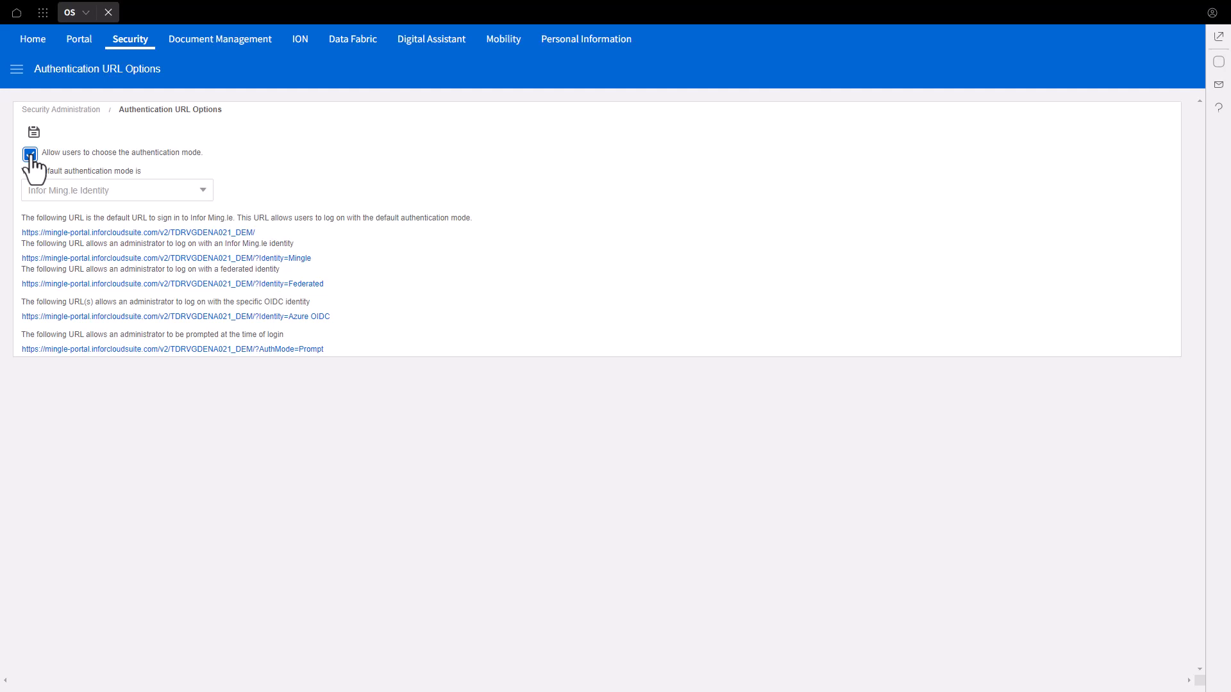
{"action": "left_click", "coordinate": [29, 153]}
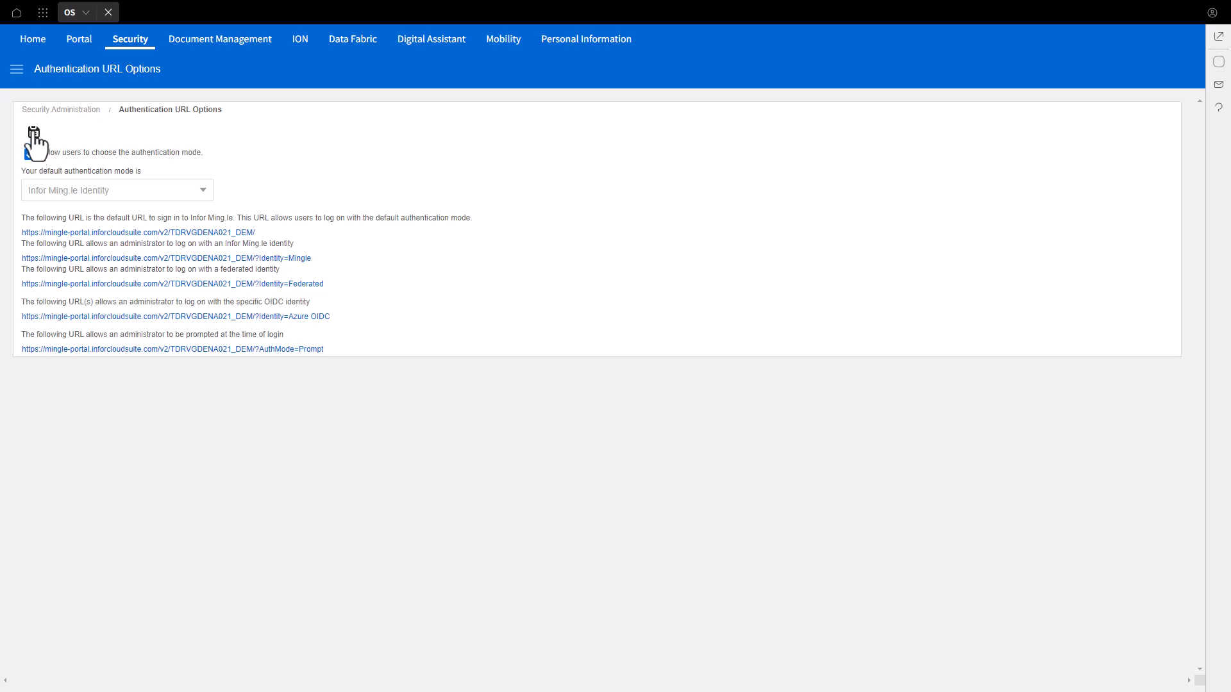
{"action": "left_click", "coordinate": [31, 132]}
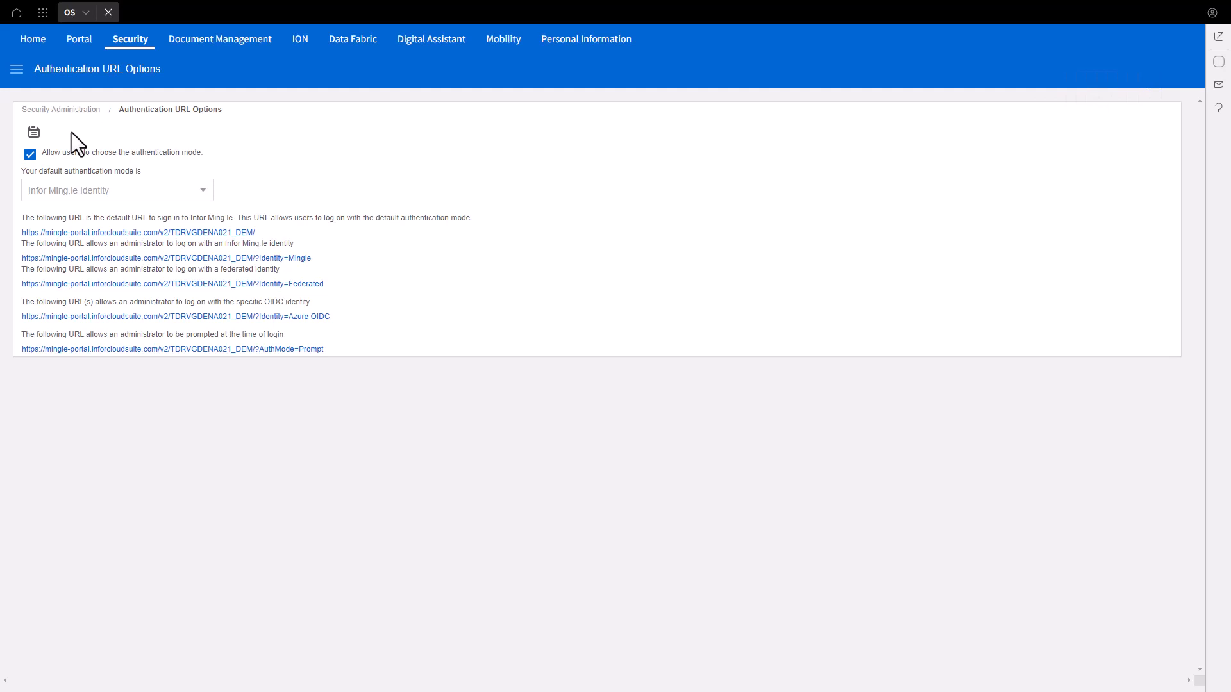
{"action": "left_click", "coordinate": [171, 349]}
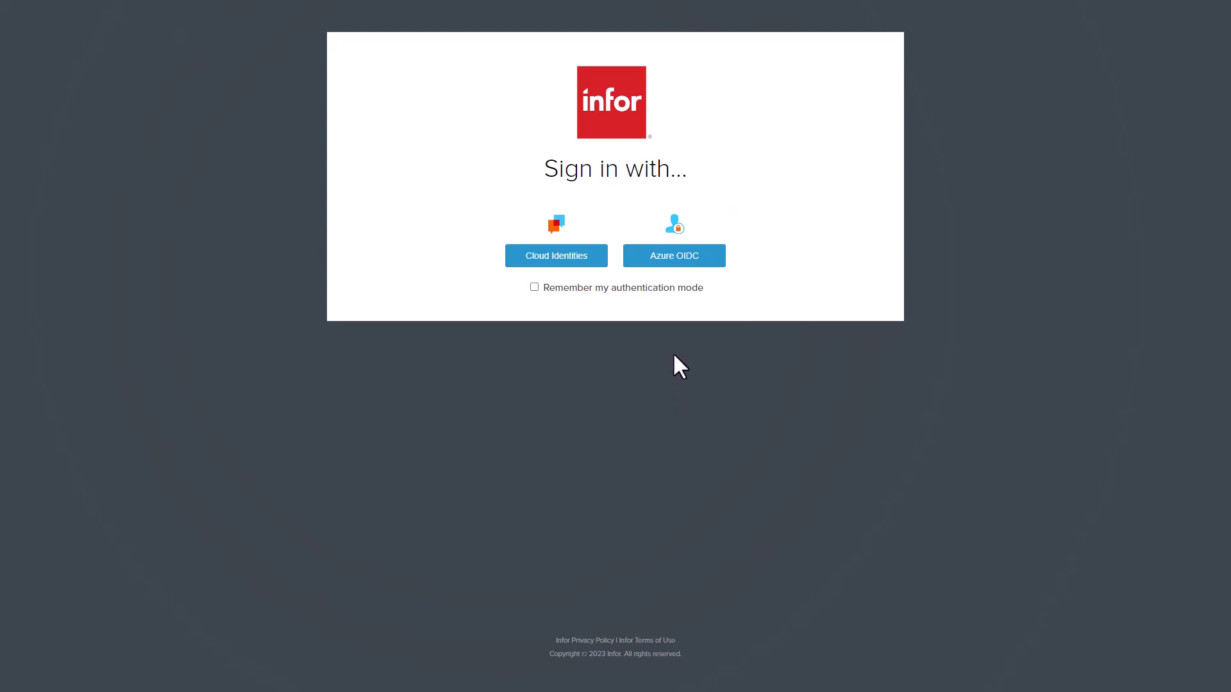
{"action": "left_click", "coordinate": [673, 255]}
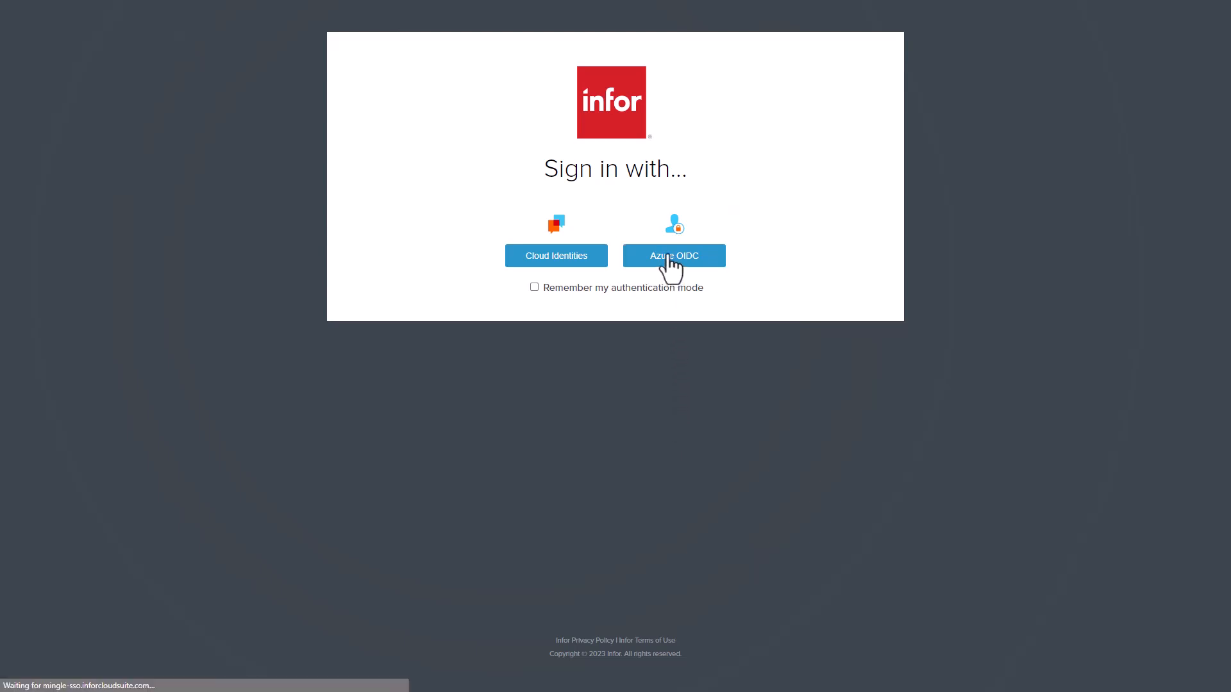
{"action": "left_click", "coordinate": [673, 255]}
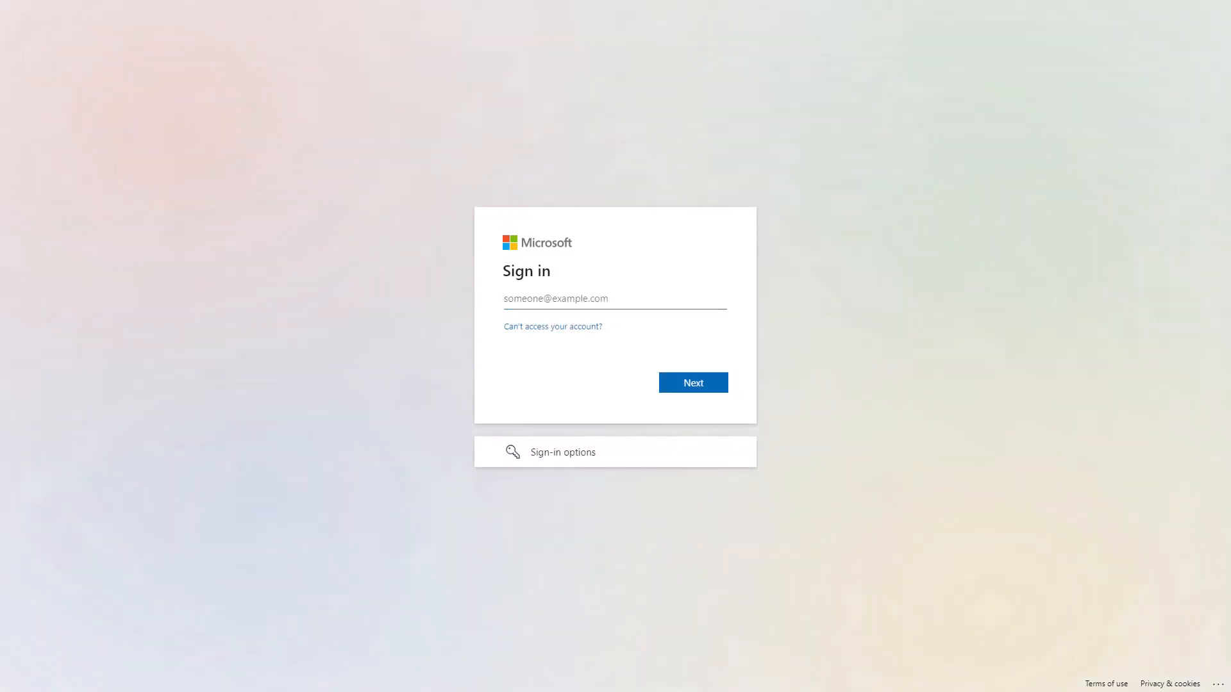
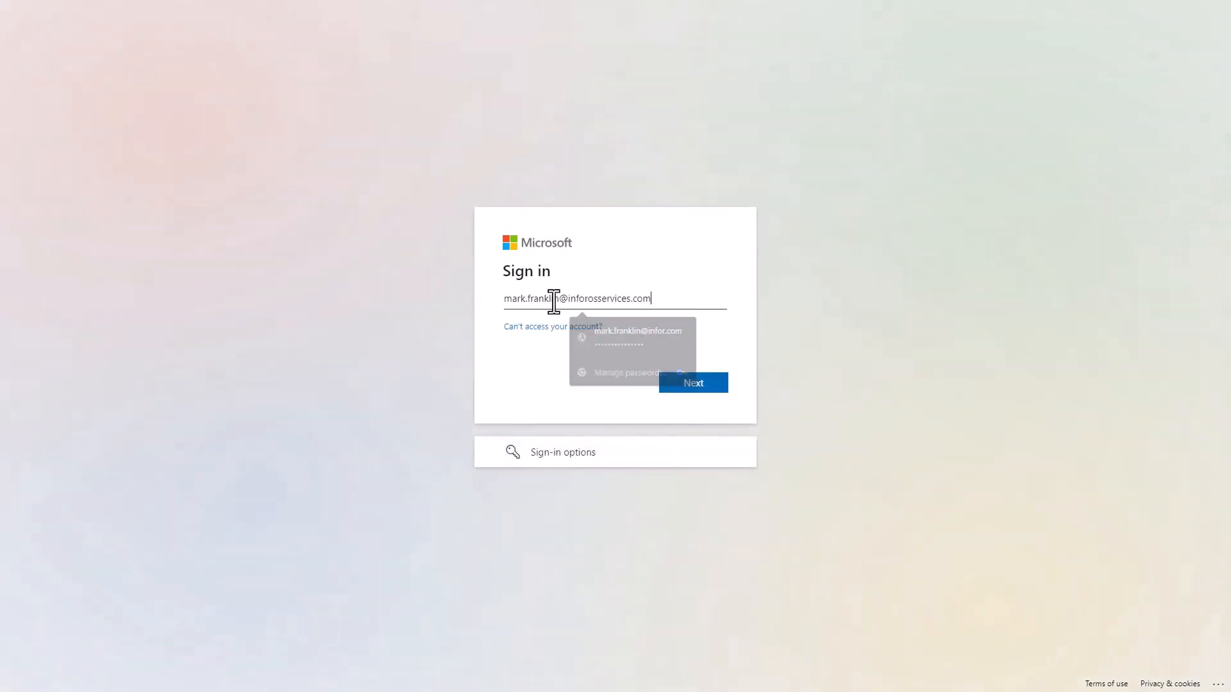
{"action": "left_click", "coordinate": [692, 382]}
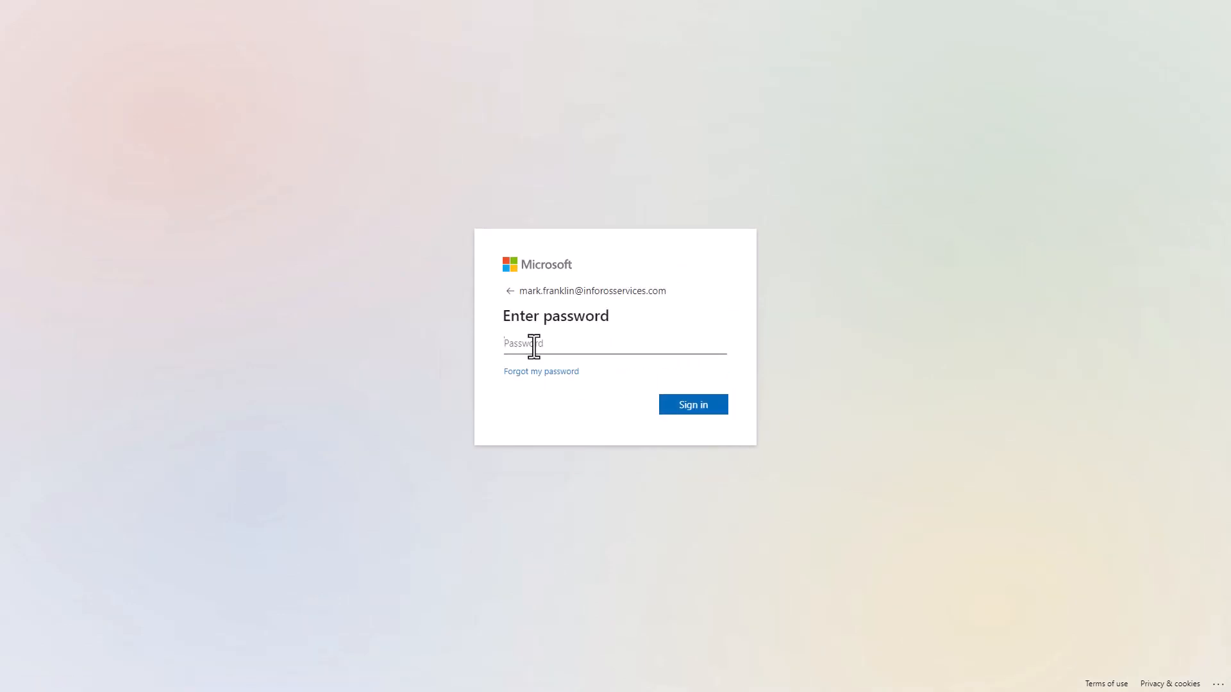
Enter the account password and sign in, reaching the Infor OS home page
{"action": "left_click", "coordinate": [691, 404]}
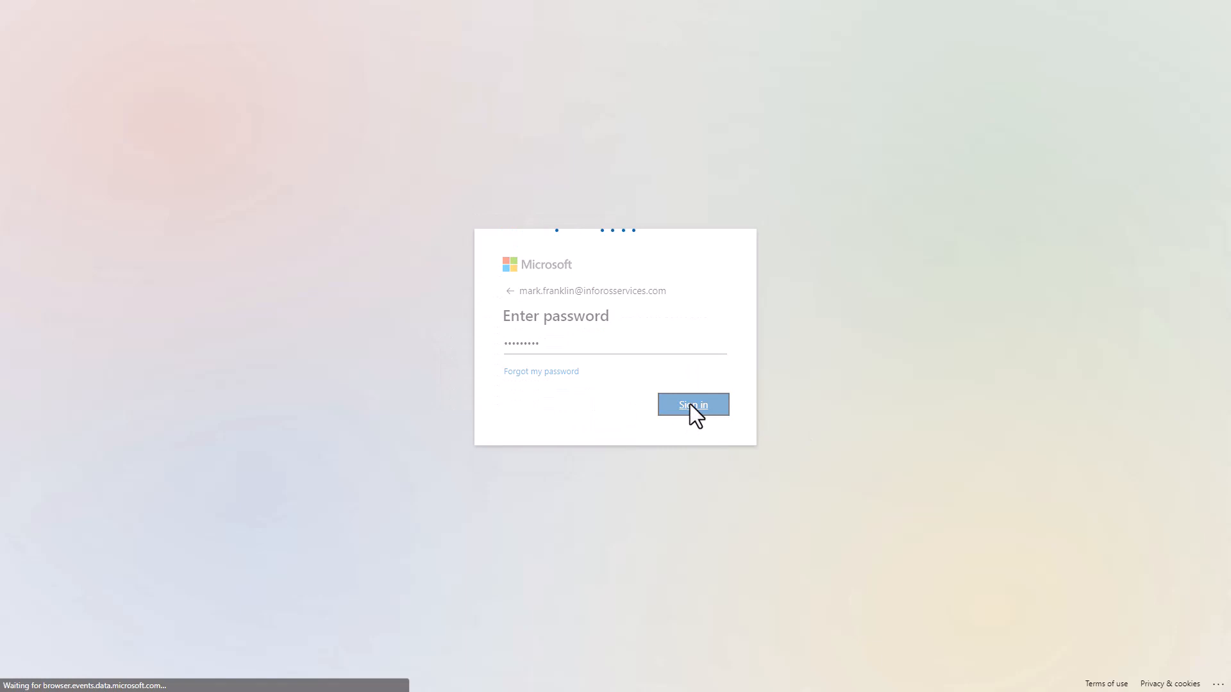
{"action": "left_click", "coordinate": [692, 403]}
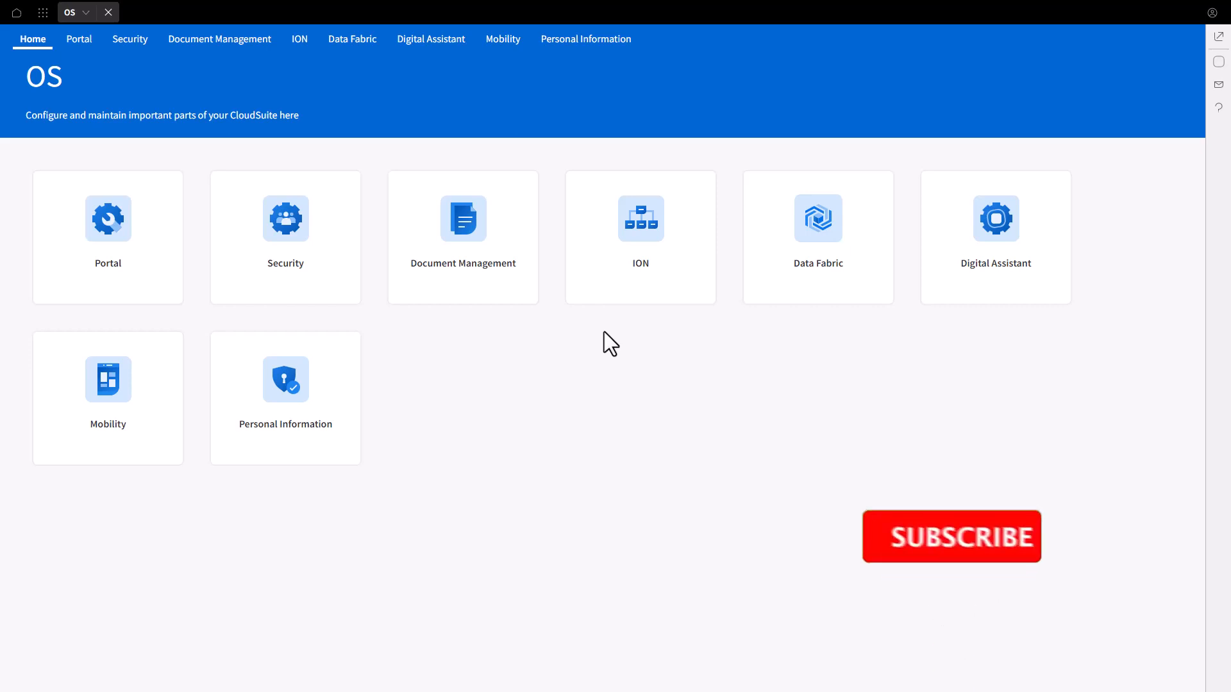
{"action": "left_click", "coordinate": [950, 536]}
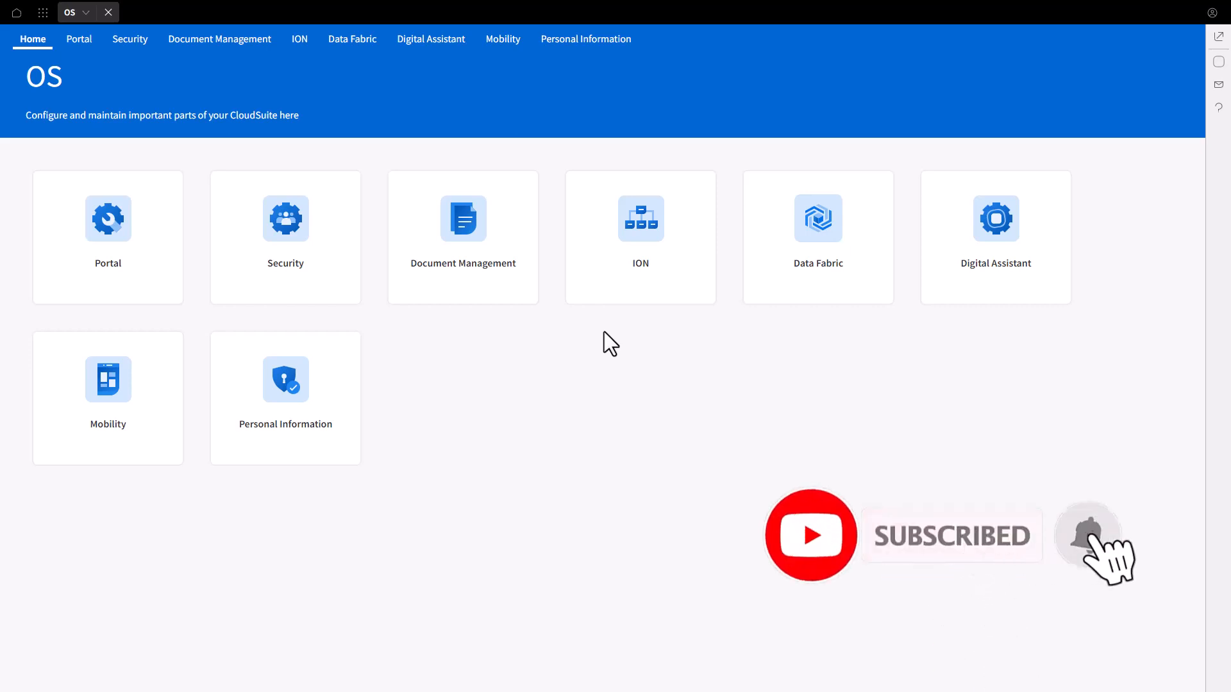